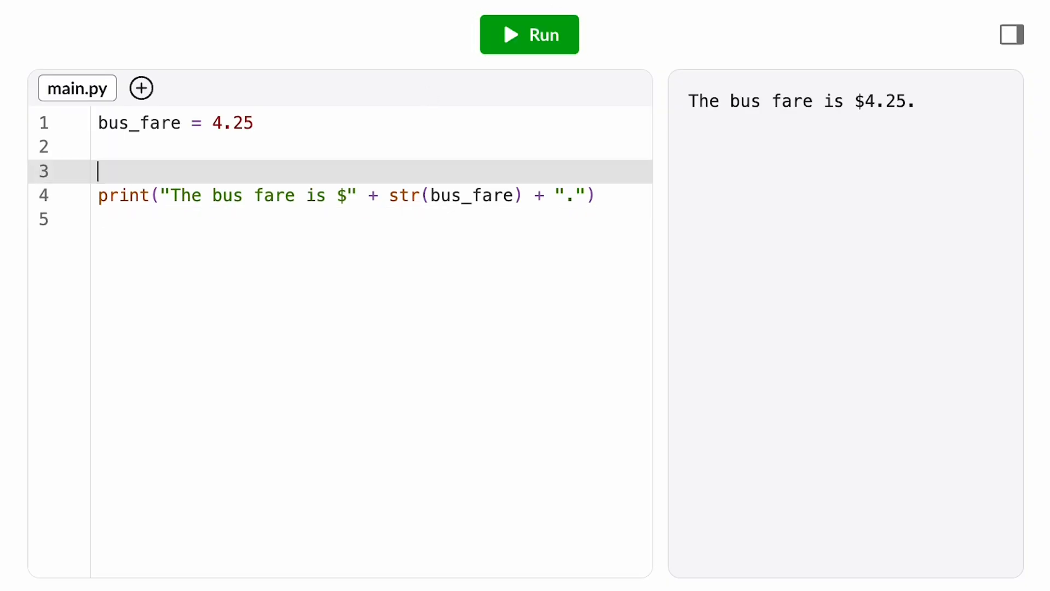
- Add a '# Kids ride for free.' comment and an is_kid = True line
type("# Kids ride fore")
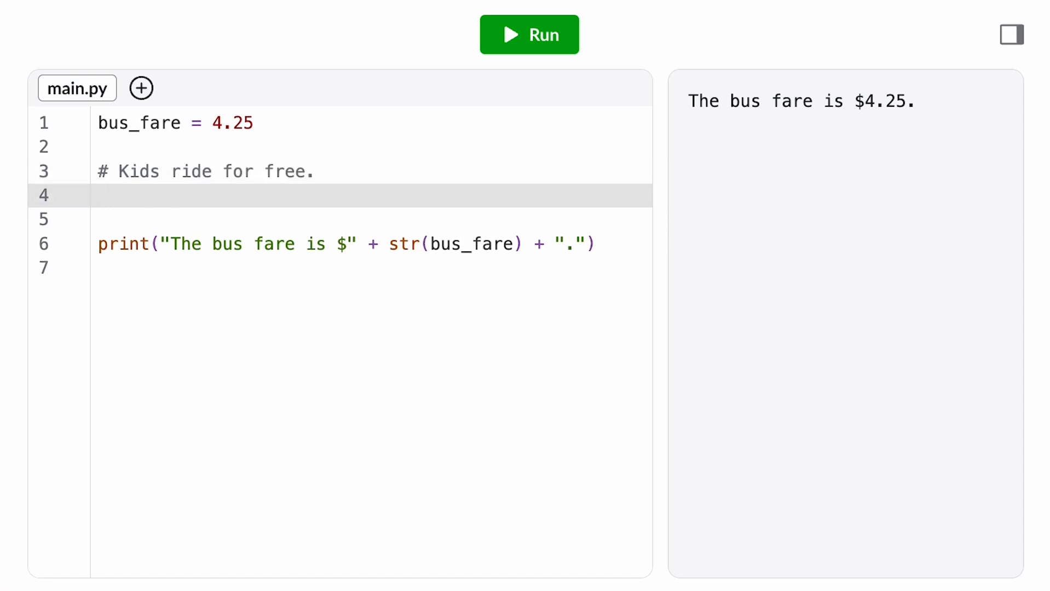
type("is_kid")
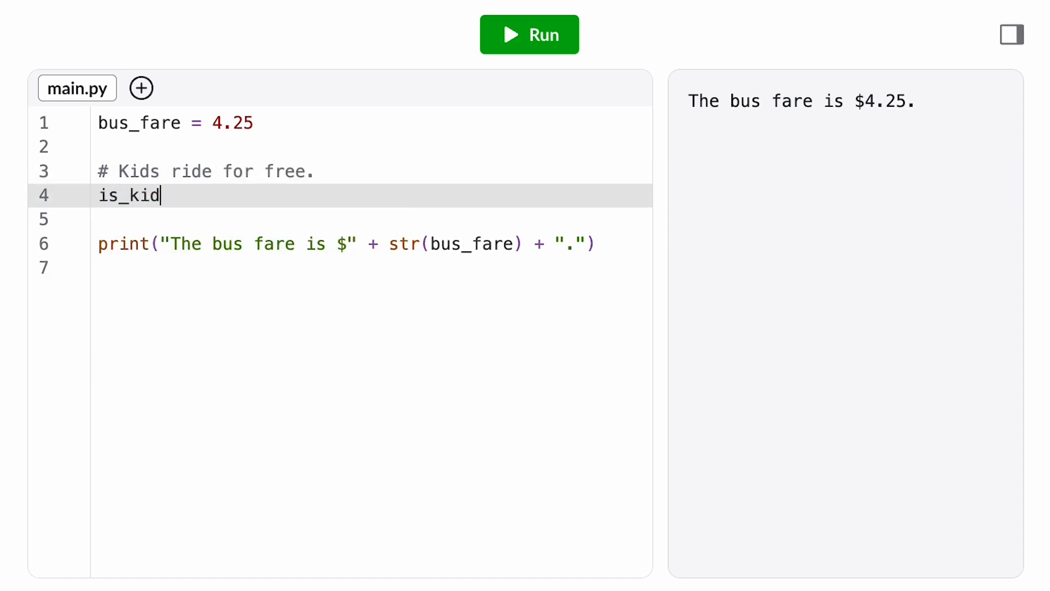
type("= True")
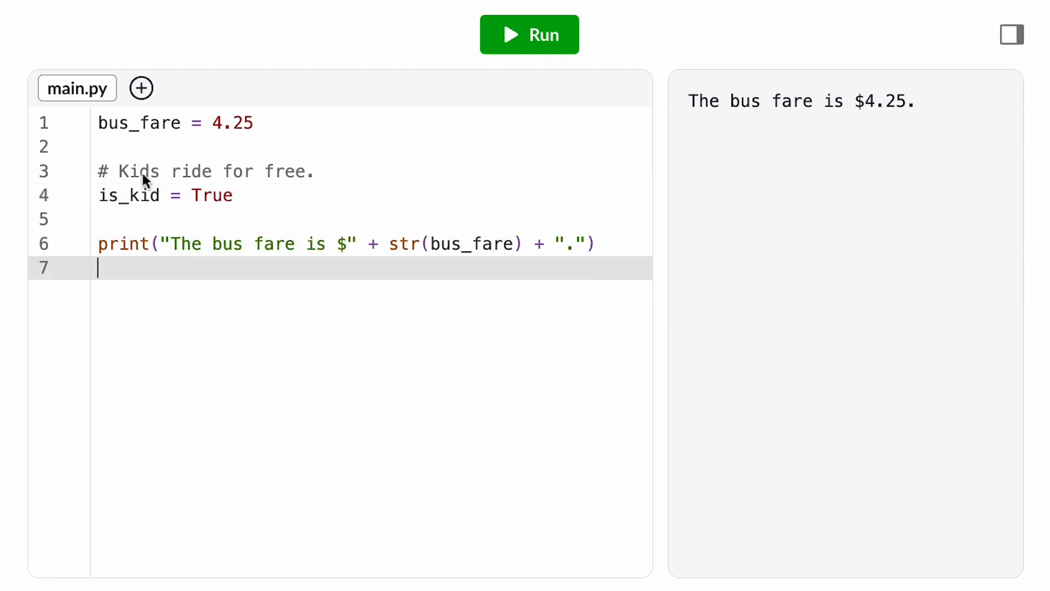
- Insert age = input("How old are you? ") at the top and set is_kid = age < 5
left_click(106, 122)
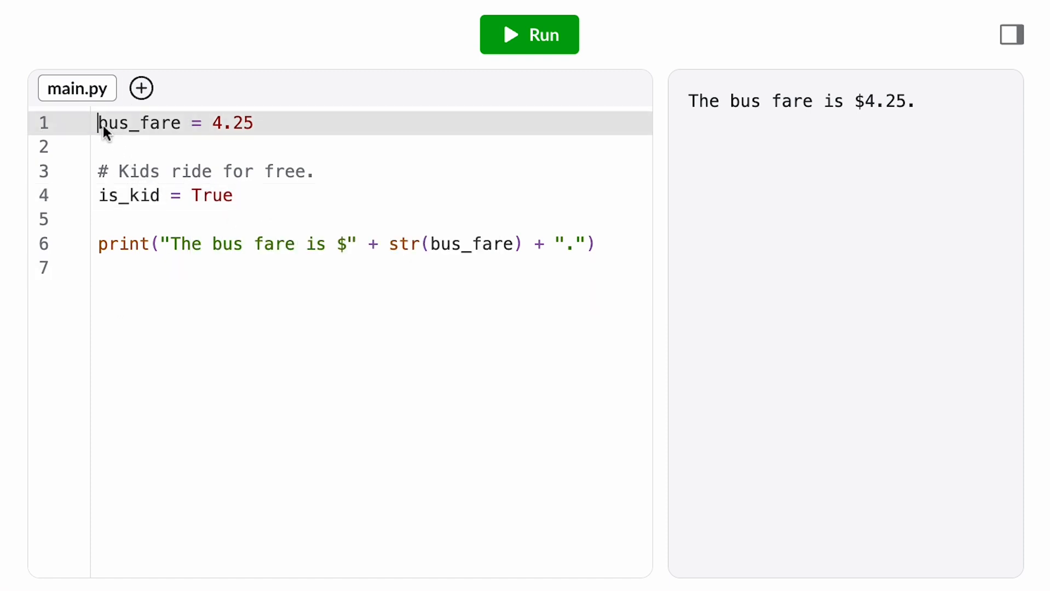
key("Enter")
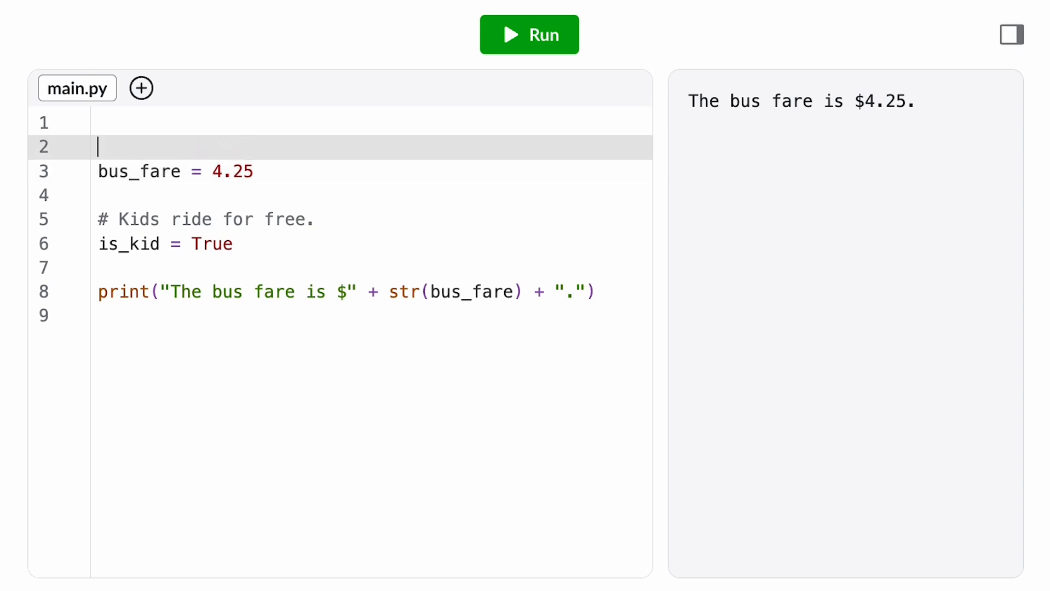
type("age")
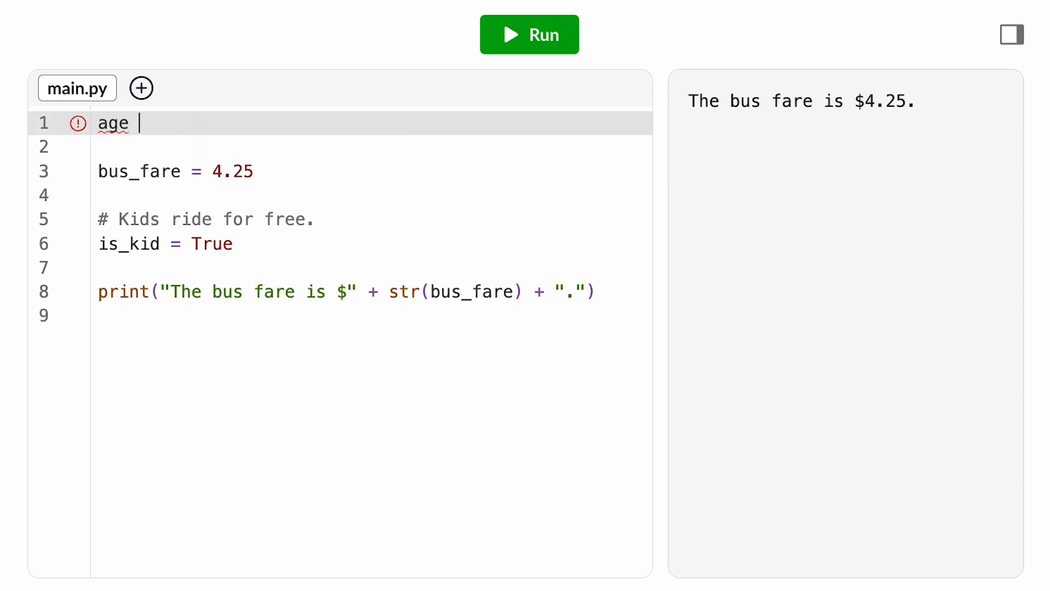
type("= input(\"Ho\")")
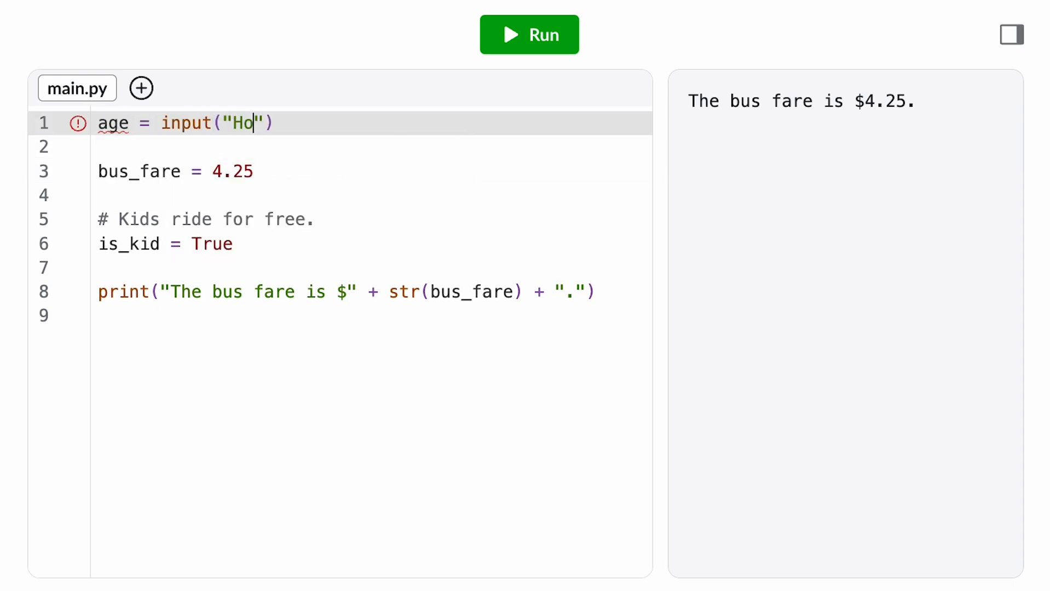
type("w old are you?")
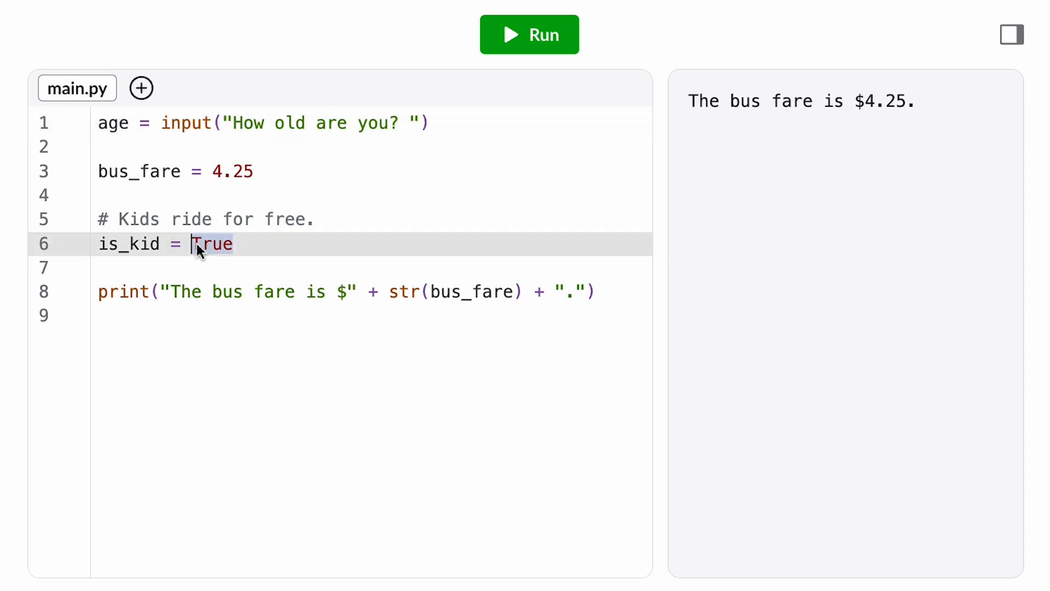
type("age < 5")
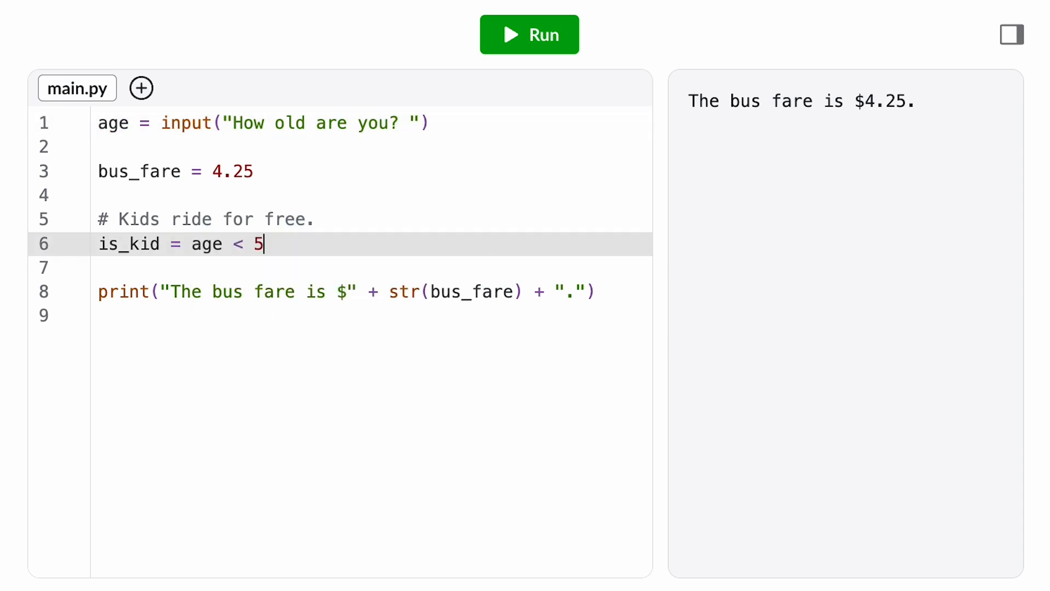
- Run with age 3, see the str-int TypeError, and wrap the age input in int()
left_click(529, 34)
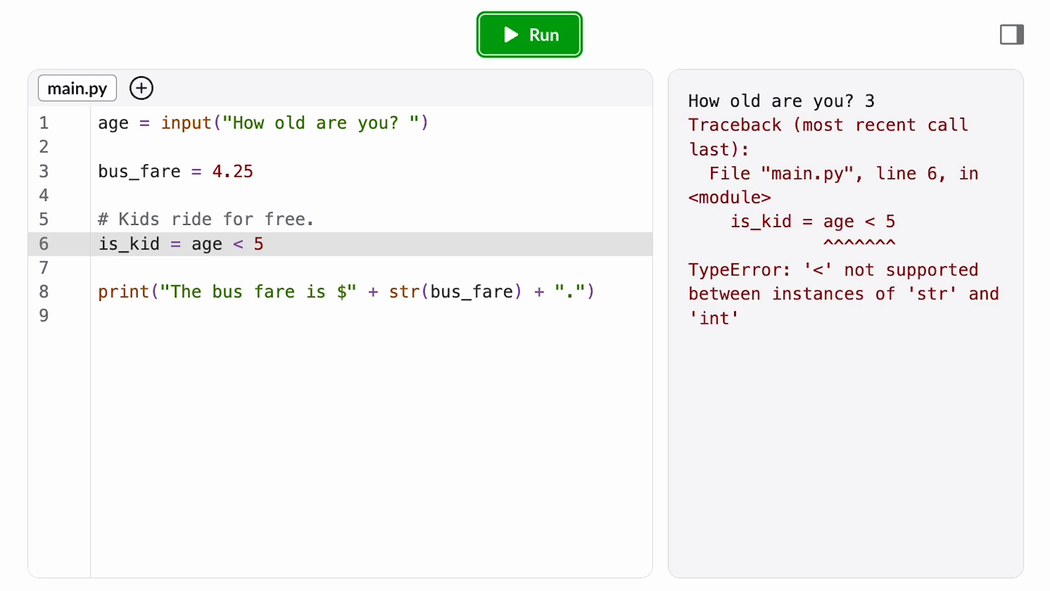
mouse_move(720, 294)
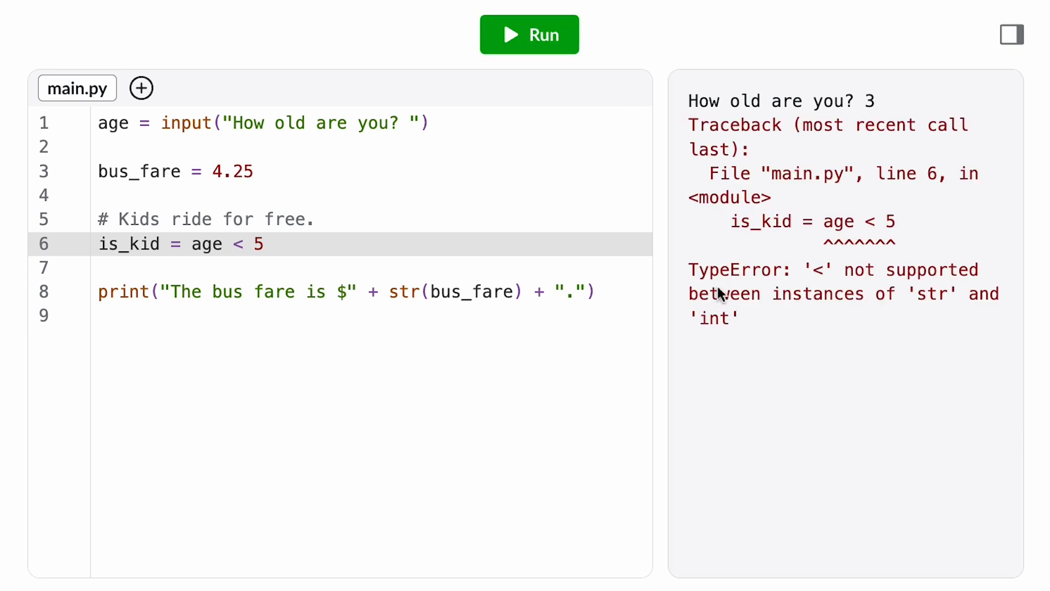
mouse_move(853, 287)
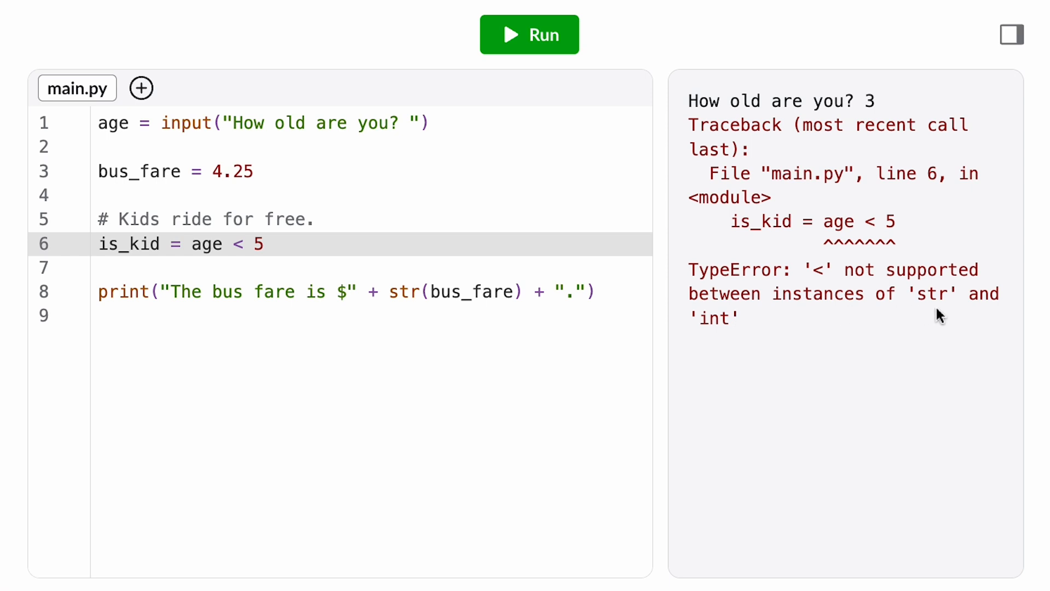
mouse_move(890, 218)
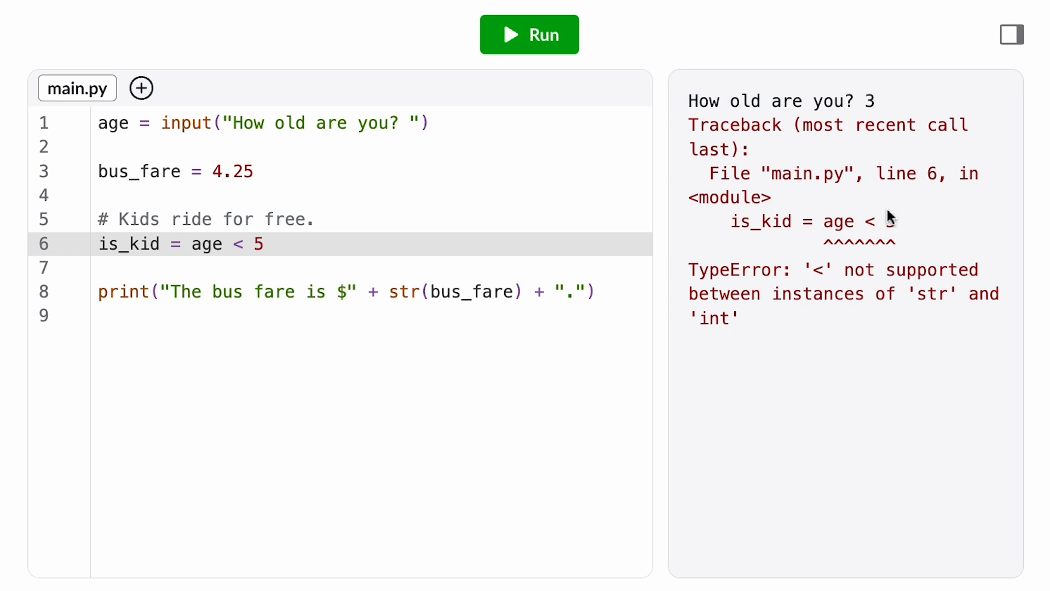
mouse_move(57, 254)
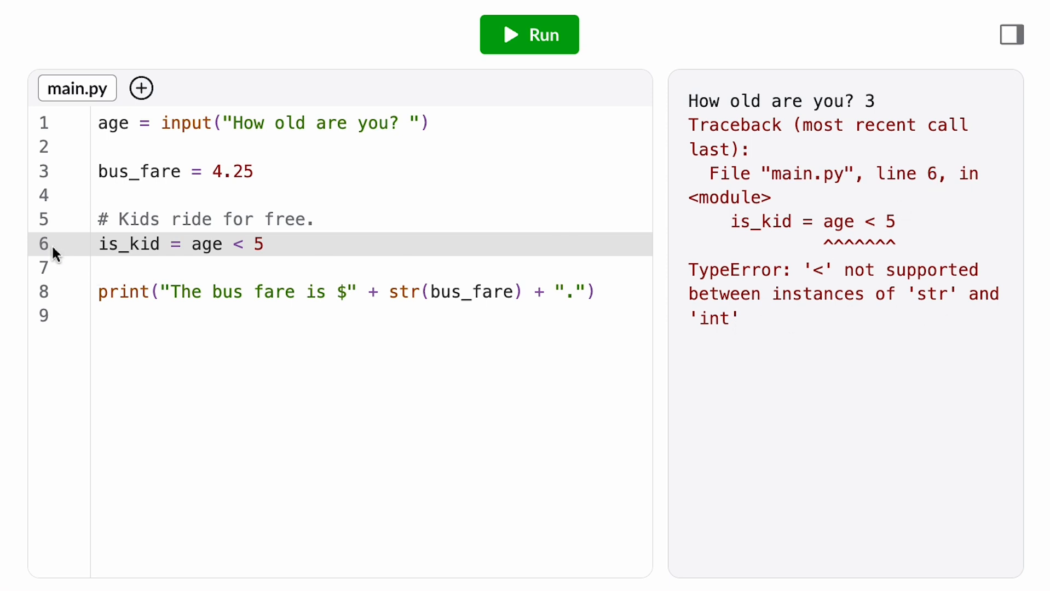
left_click(161, 123)
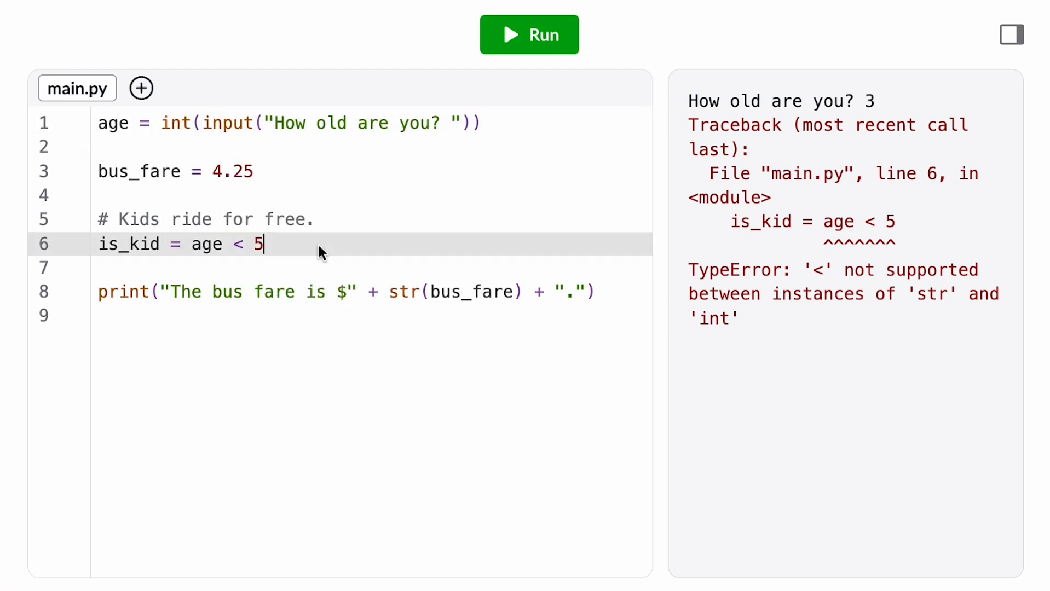
- Add print(is_kid) and run with ages 3 and 5, getting True then False
type("print(is_kid)")
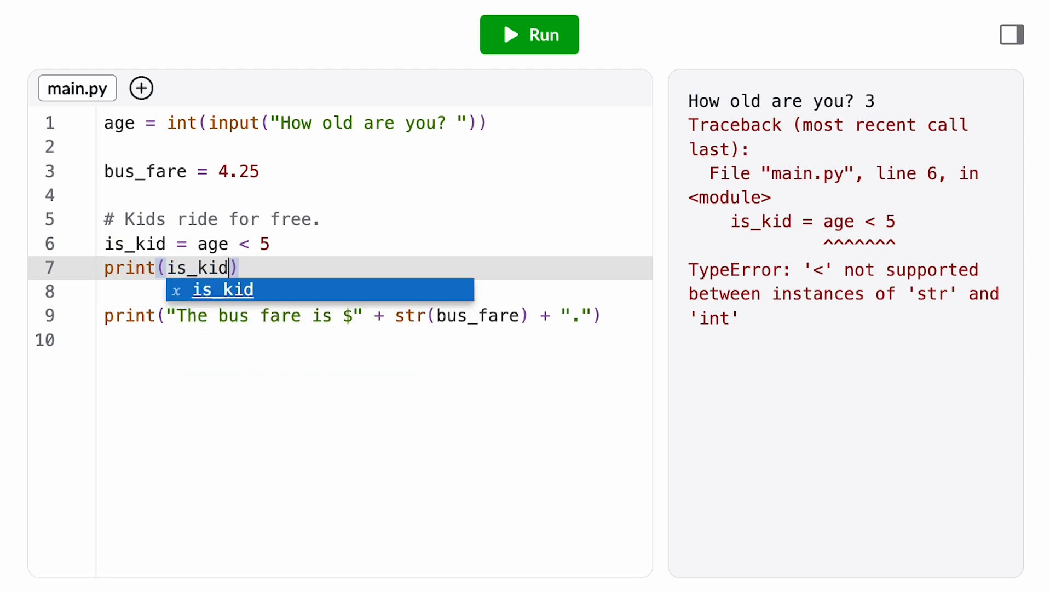
left_click(529, 34)
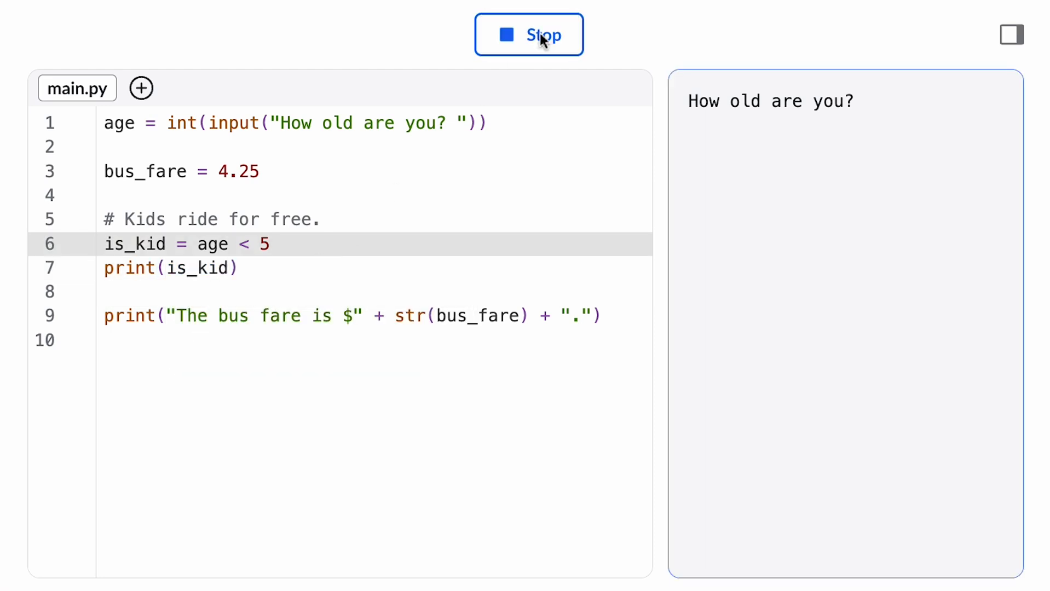
left_click(528, 34)
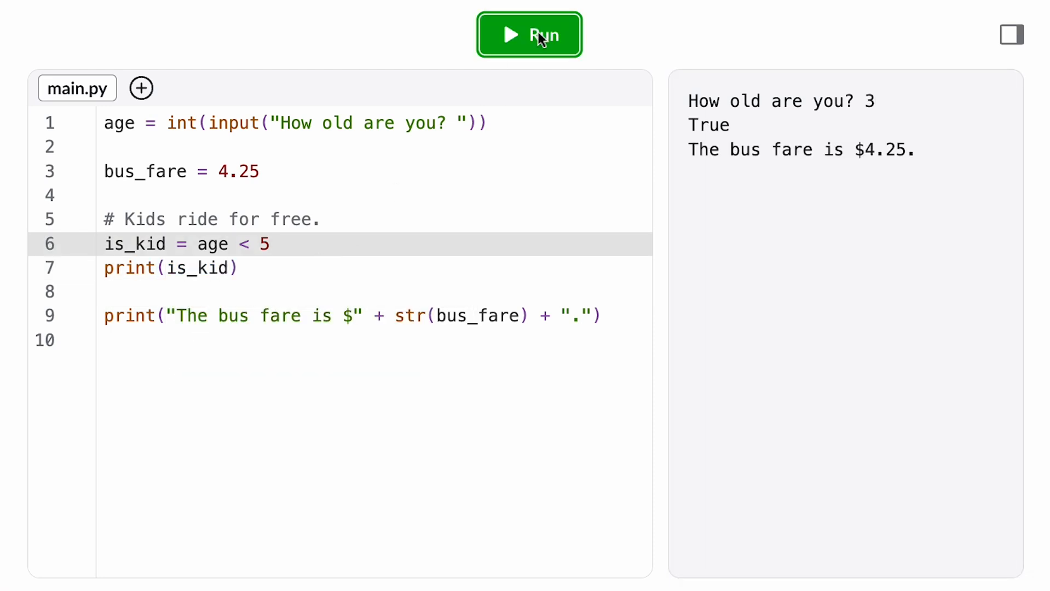
left_click(529, 34)
type("5")
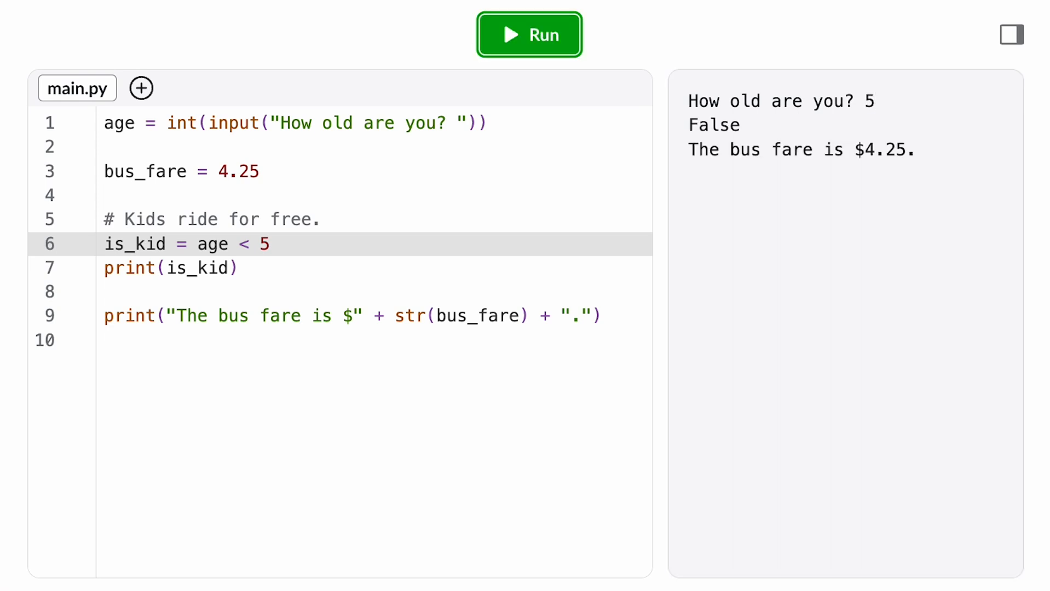
double_click(714, 126)
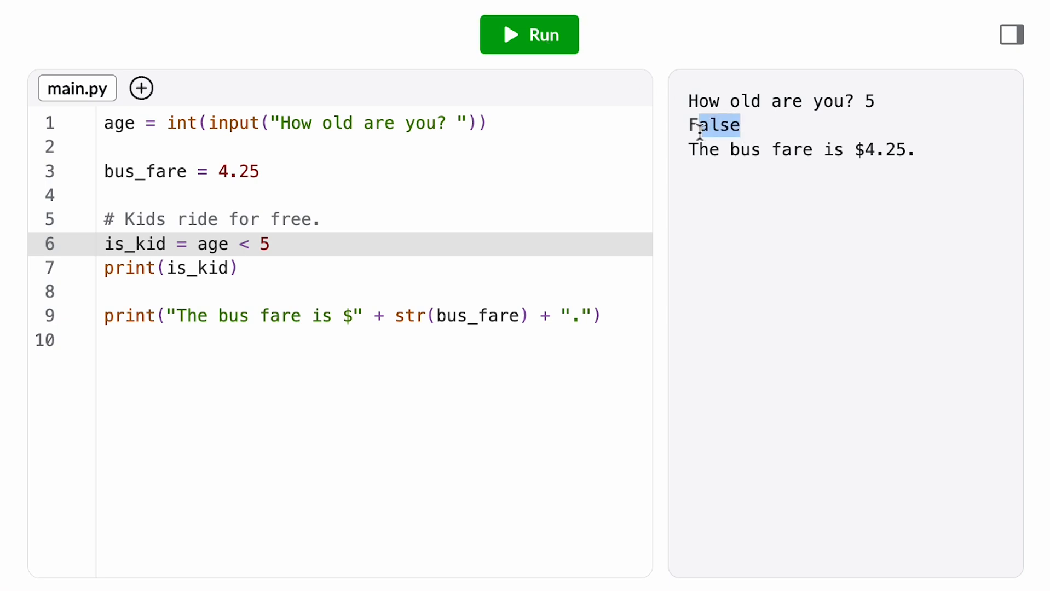
mouse_move(655, 137)
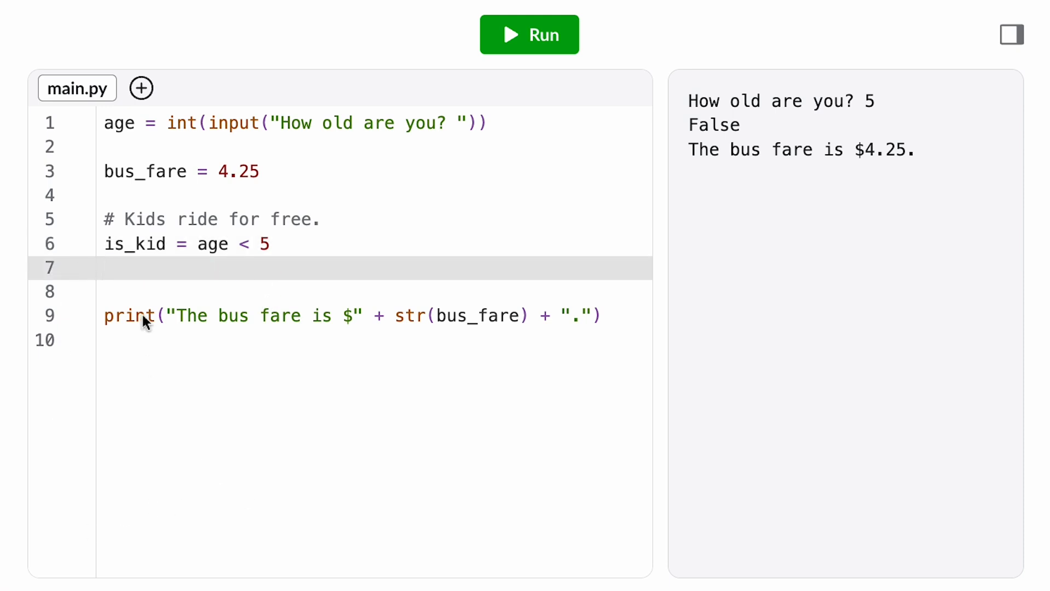
- Write the kids rule 'if is_kid:' setting bus_fare to 0
type("if i")
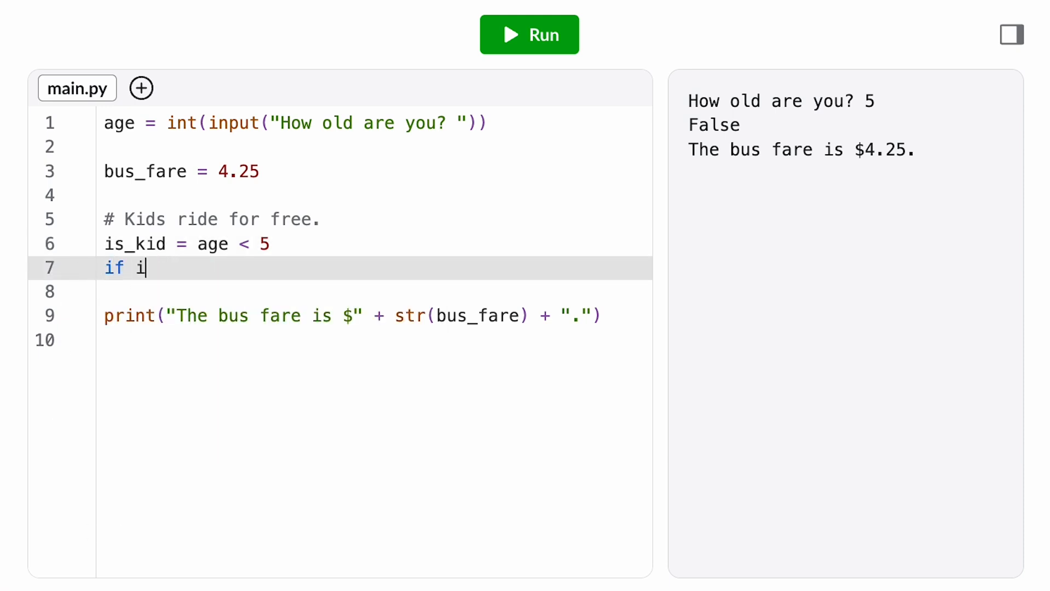
type("s_kid:")
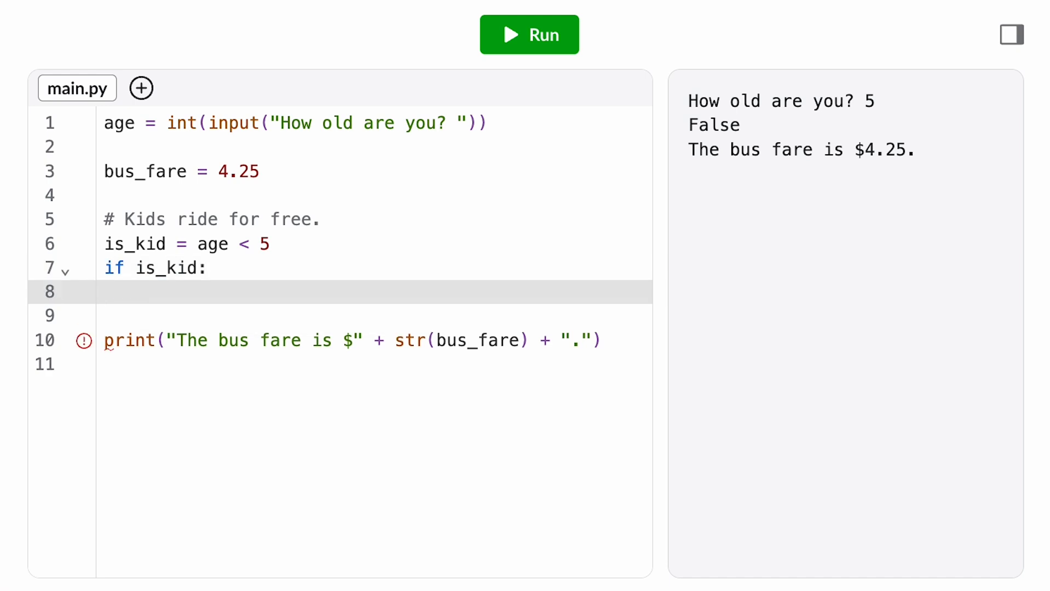
type("bus_fare =")
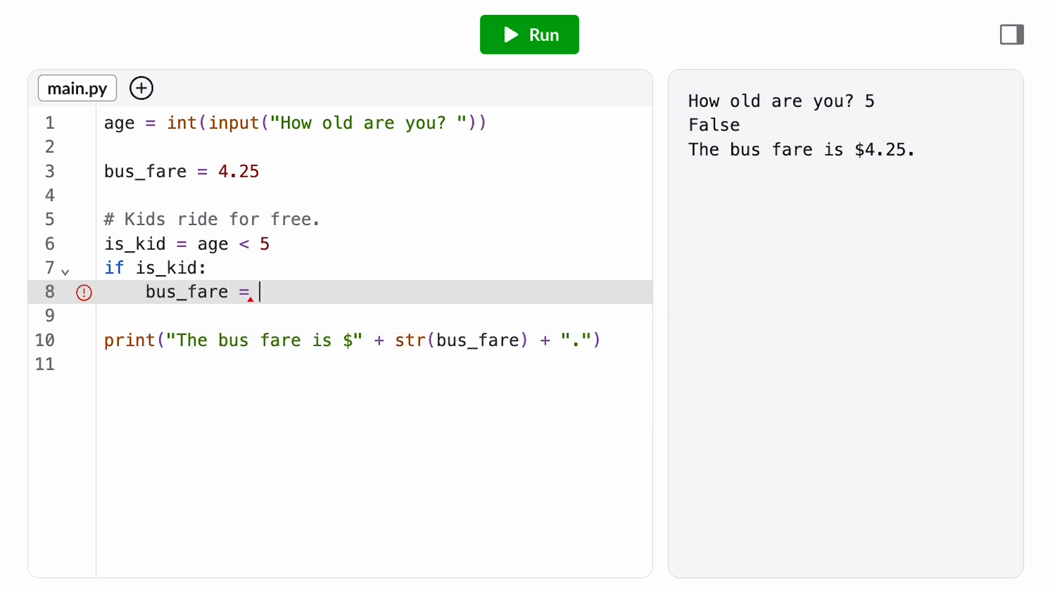
type("0")
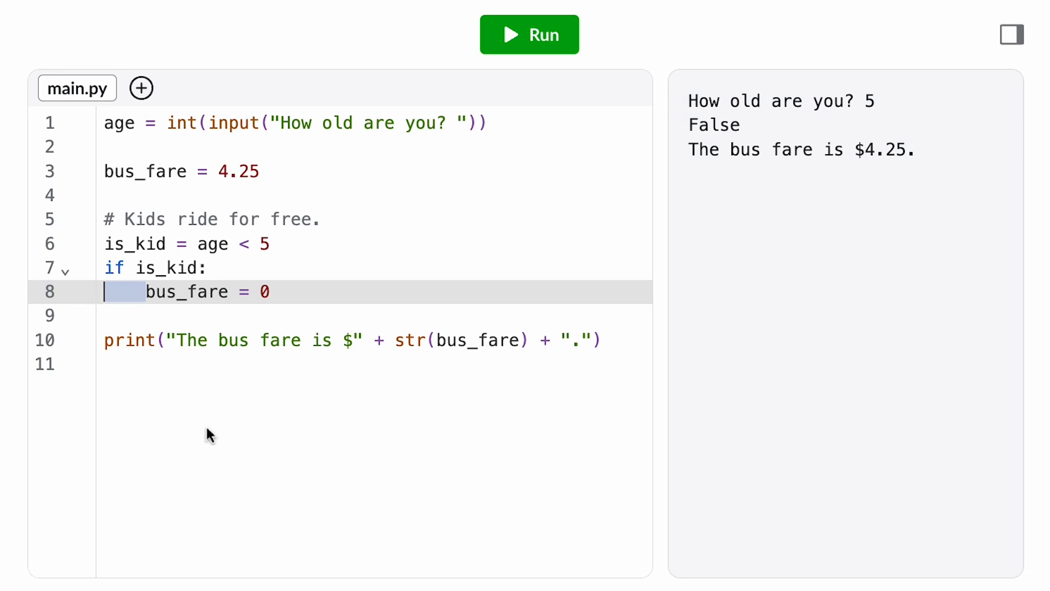
mouse_move(483, 92)
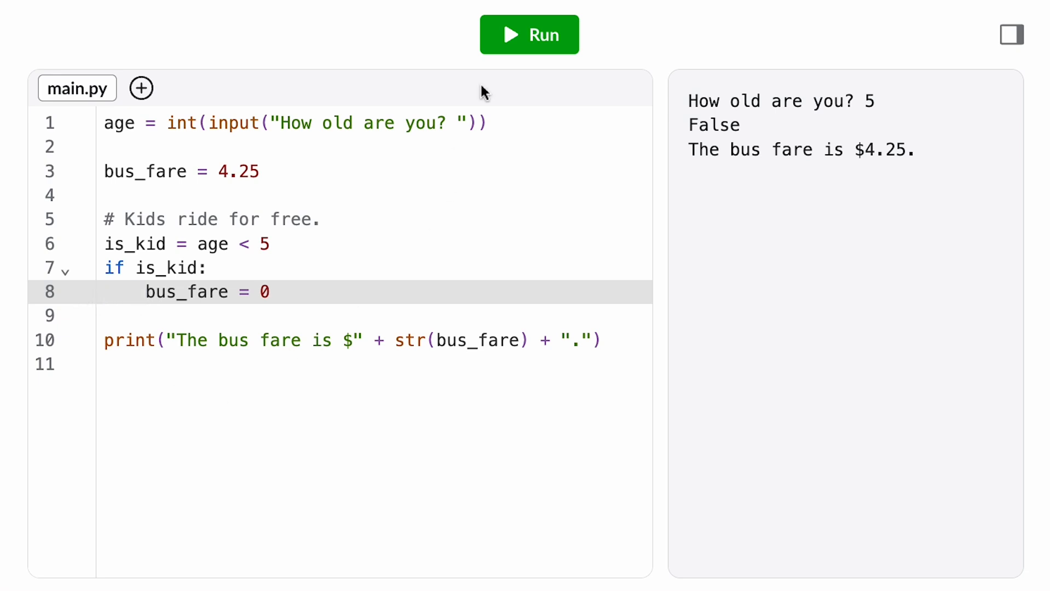
- Change the condition to 'if age < 5:' and test ages 4, 89 and 54
left_click(528, 35)
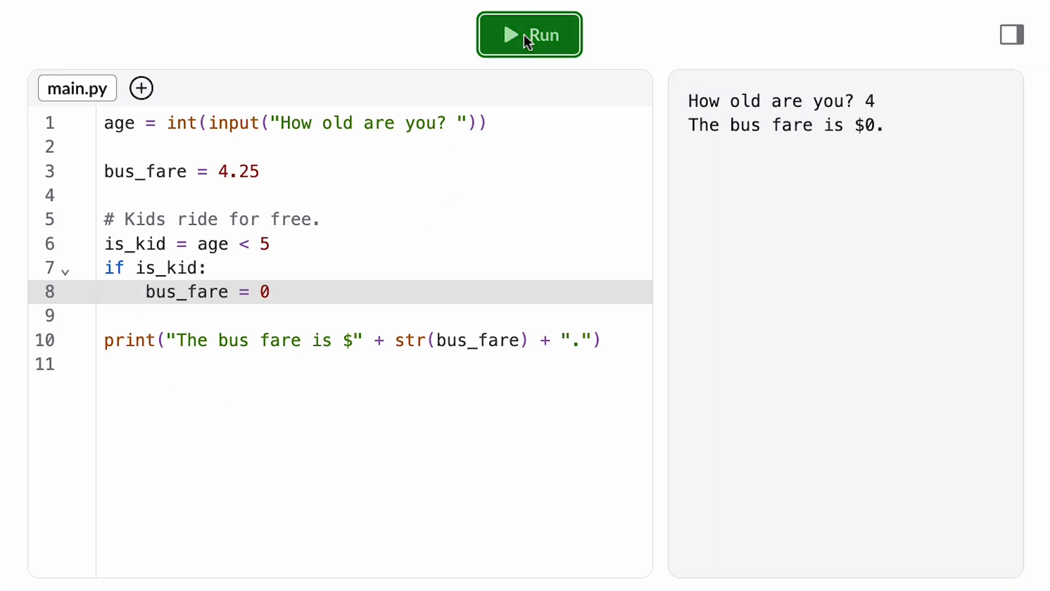
left_click(528, 35)
type("89")
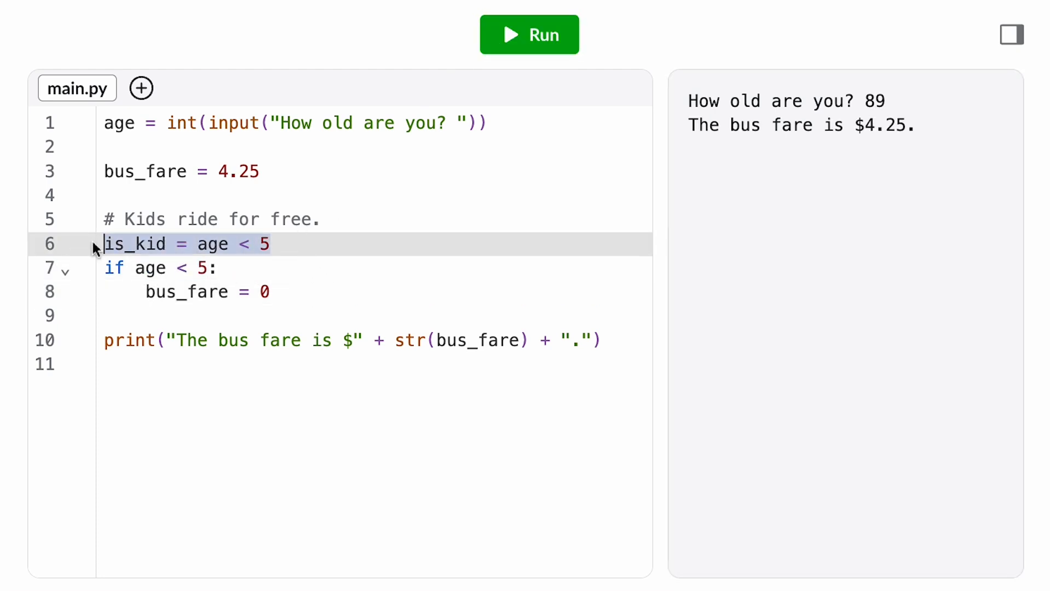
left_click(529, 34)
type("54")
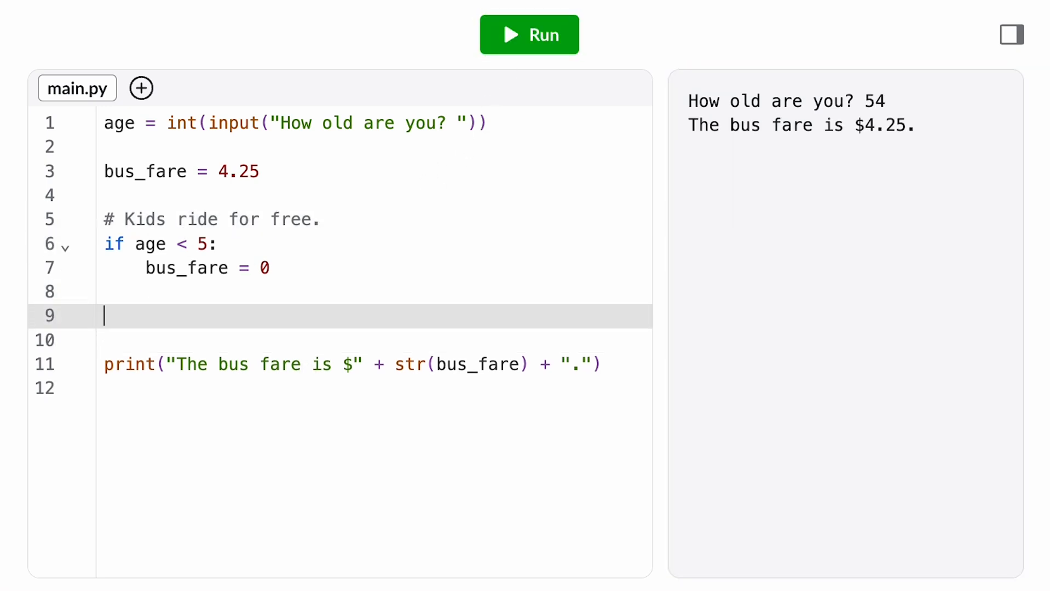
- Add '# Seniors get a dollar off.' and 'if age >= 60: bus_fare = bus_fare - 1'
type("# Seniros")
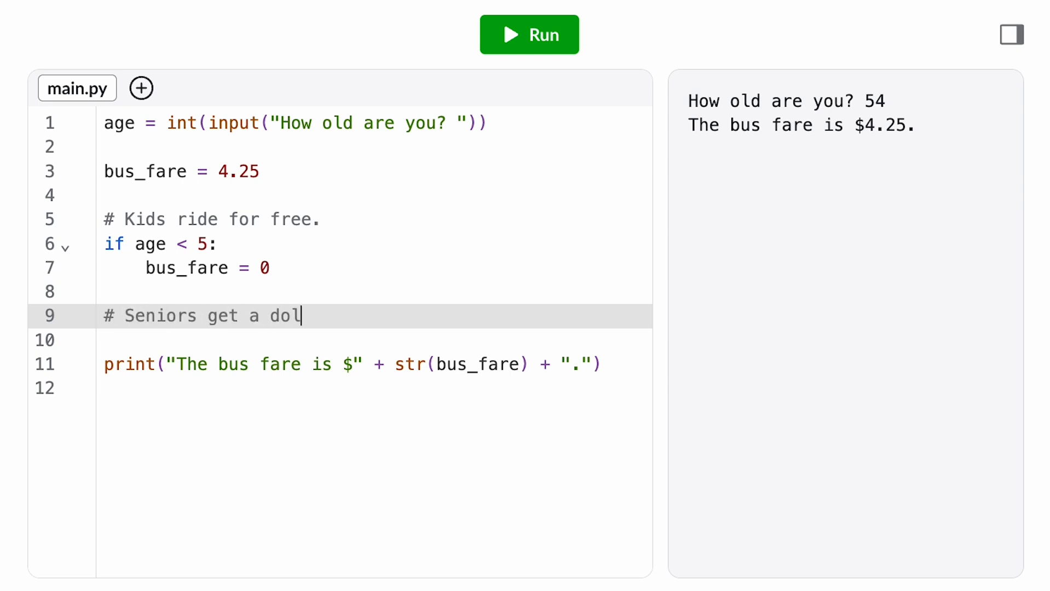
type("lar off.")
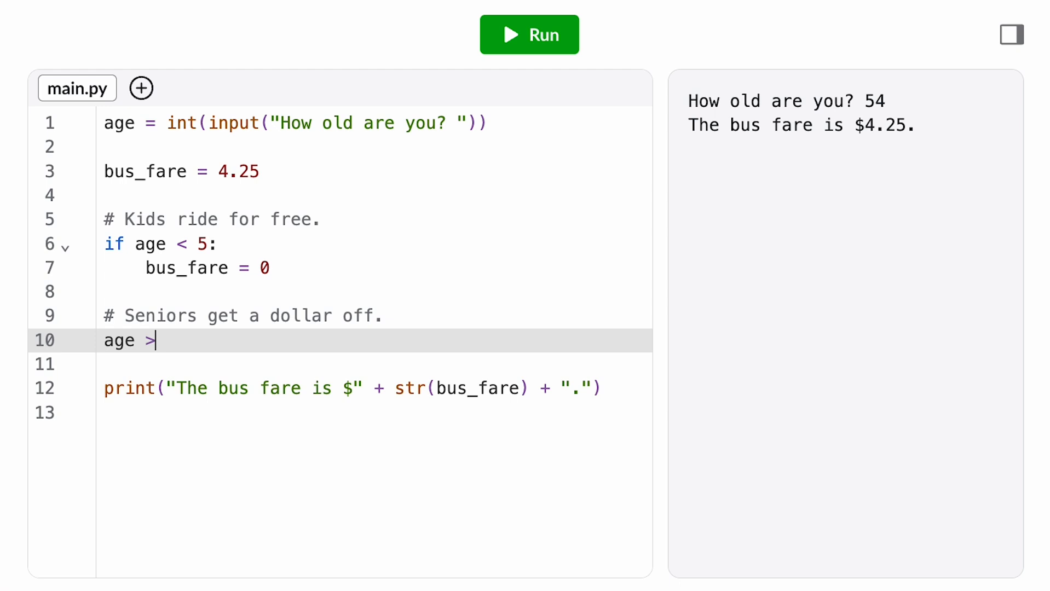
type("60")
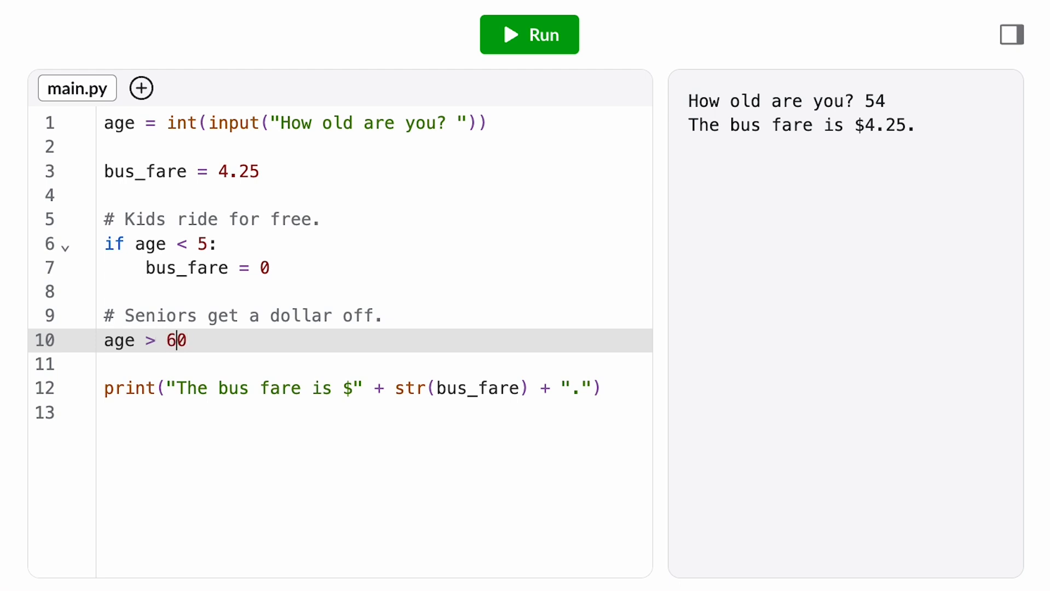
type(">=")
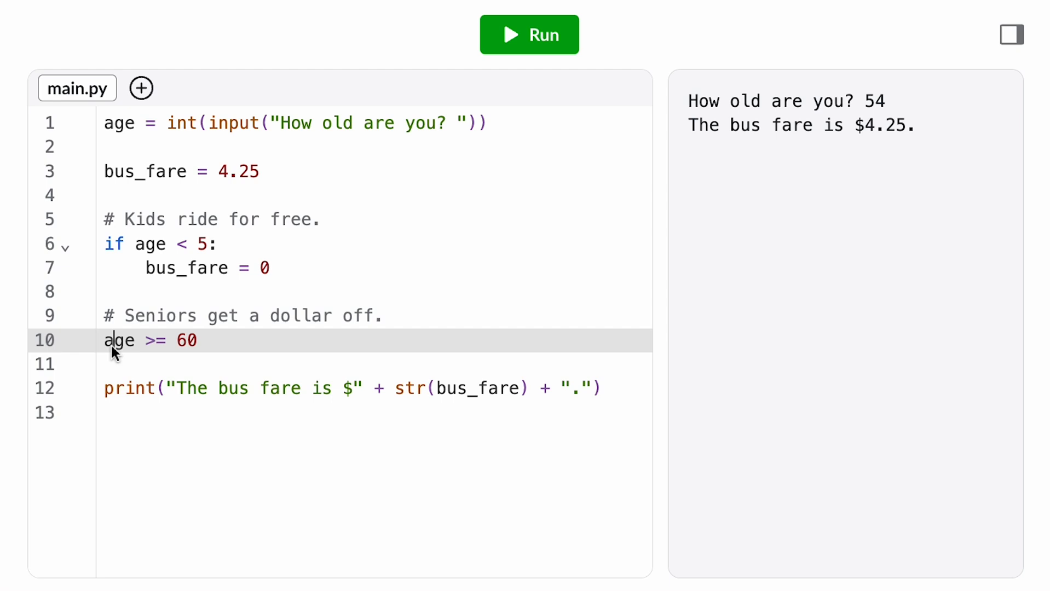
type("if")
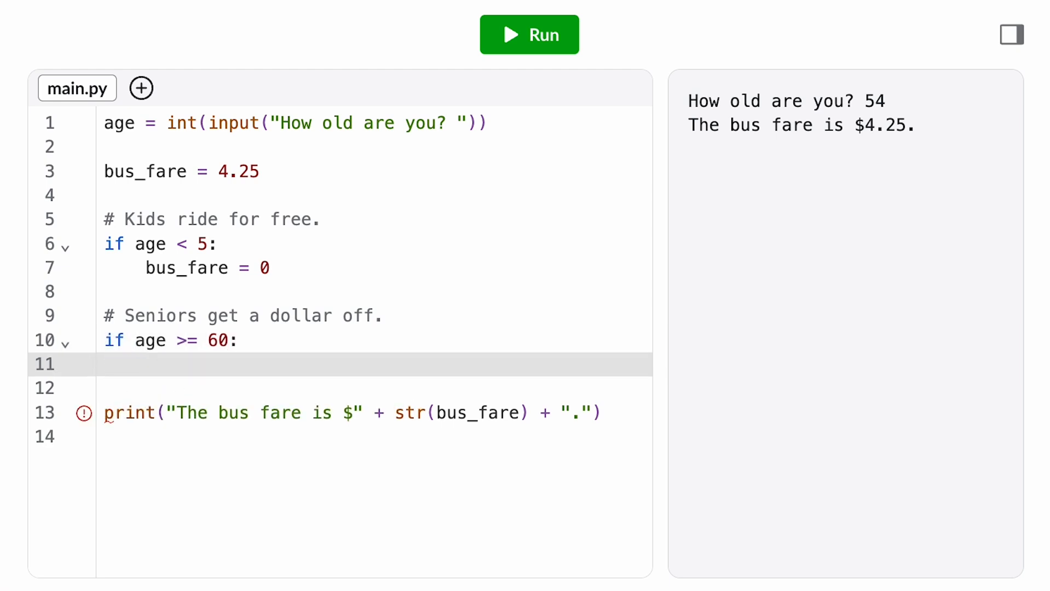
type("bus_fare =")
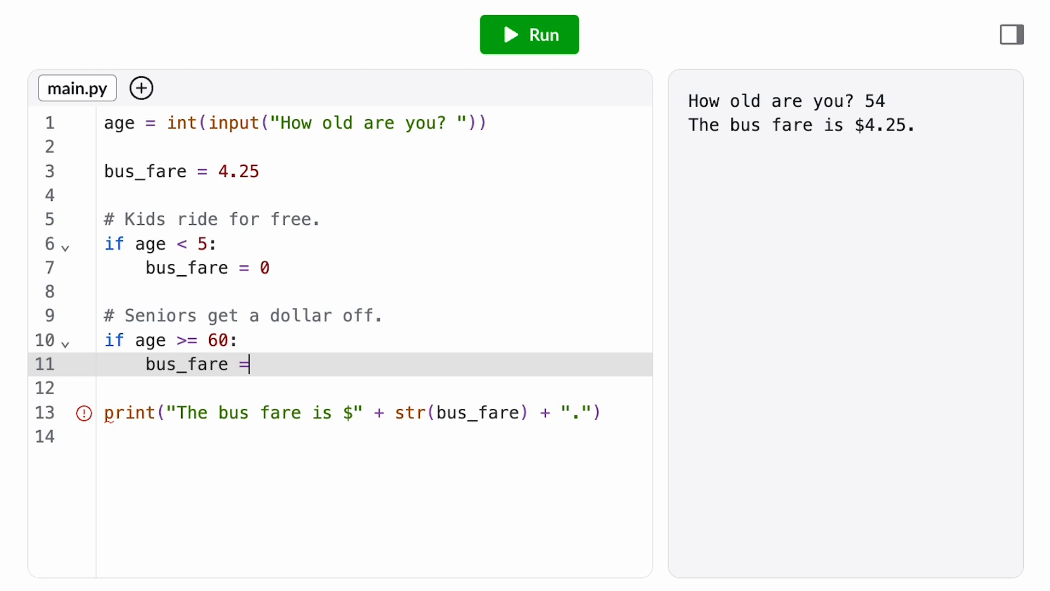
type("bus_fare - 1")
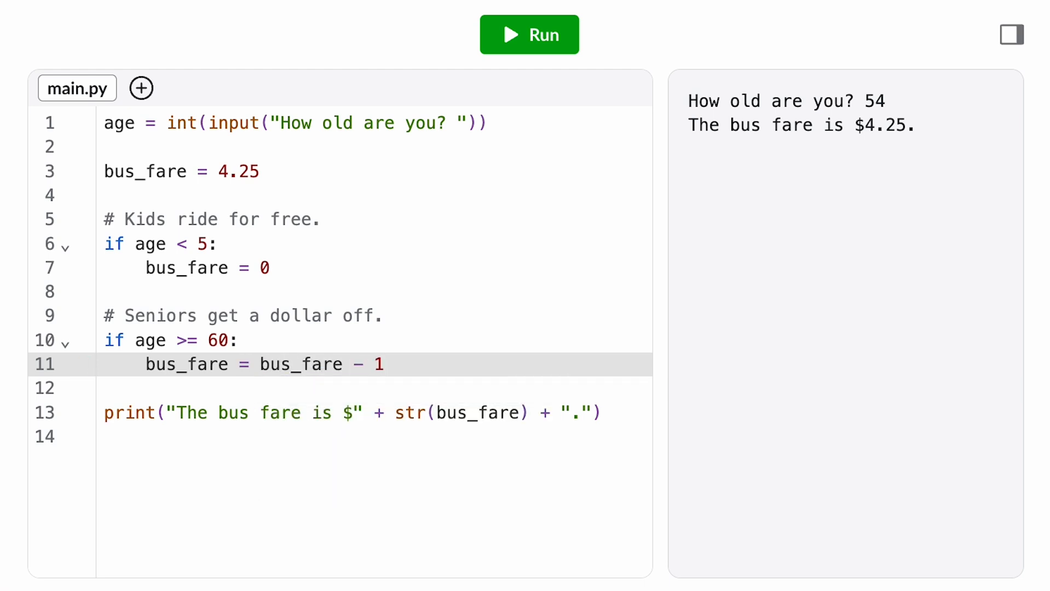
- Run with ages 90 and 41, getting $3.25 and $4.25, and recheck the kids fare
left_click(528, 34)
type("90")
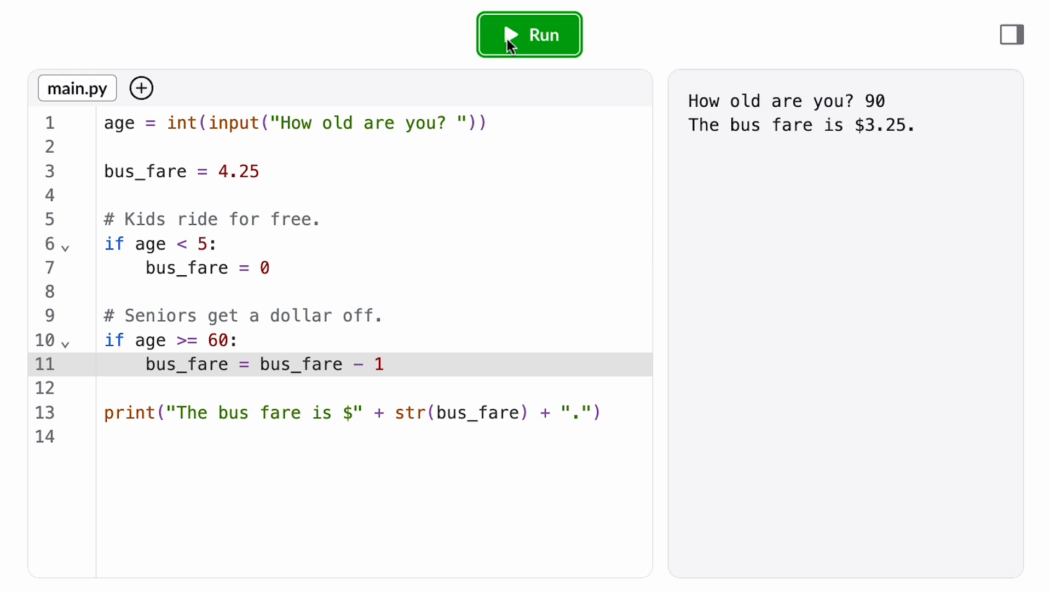
left_click(528, 35)
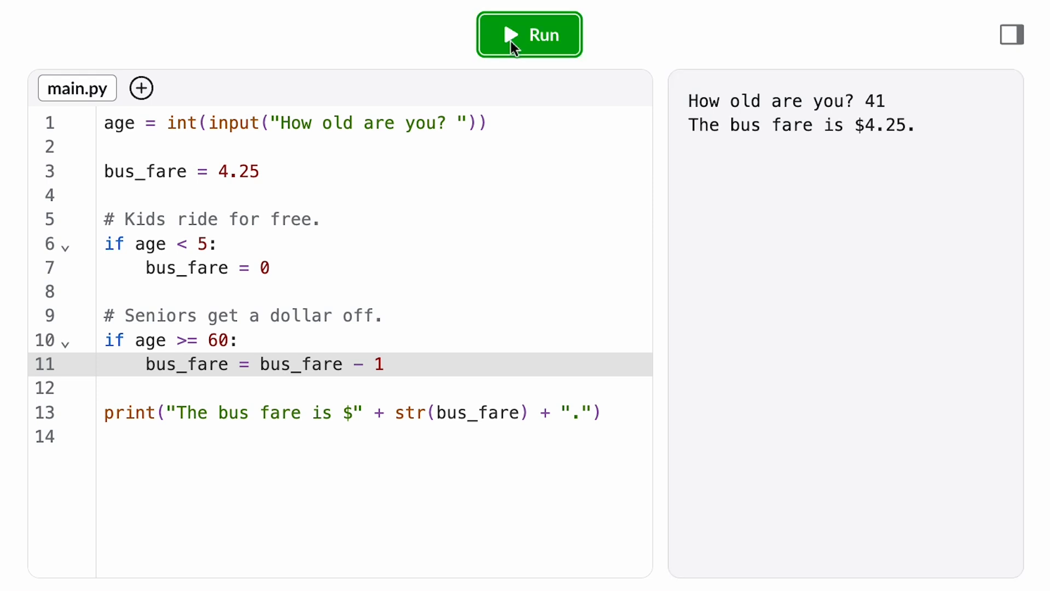
left_click(529, 35)
type("4")
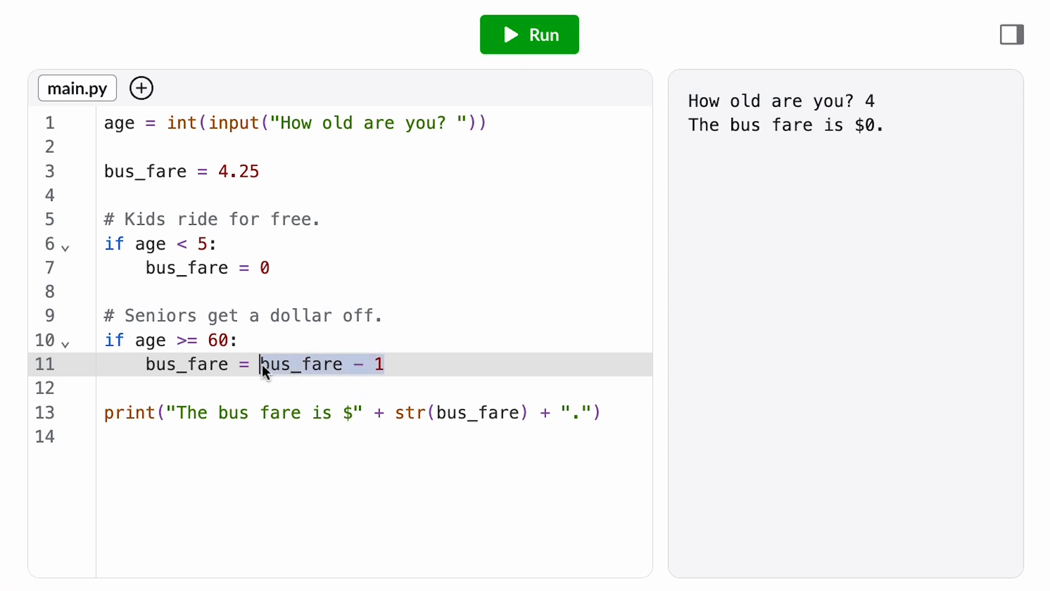
mouse_move(479, 372)
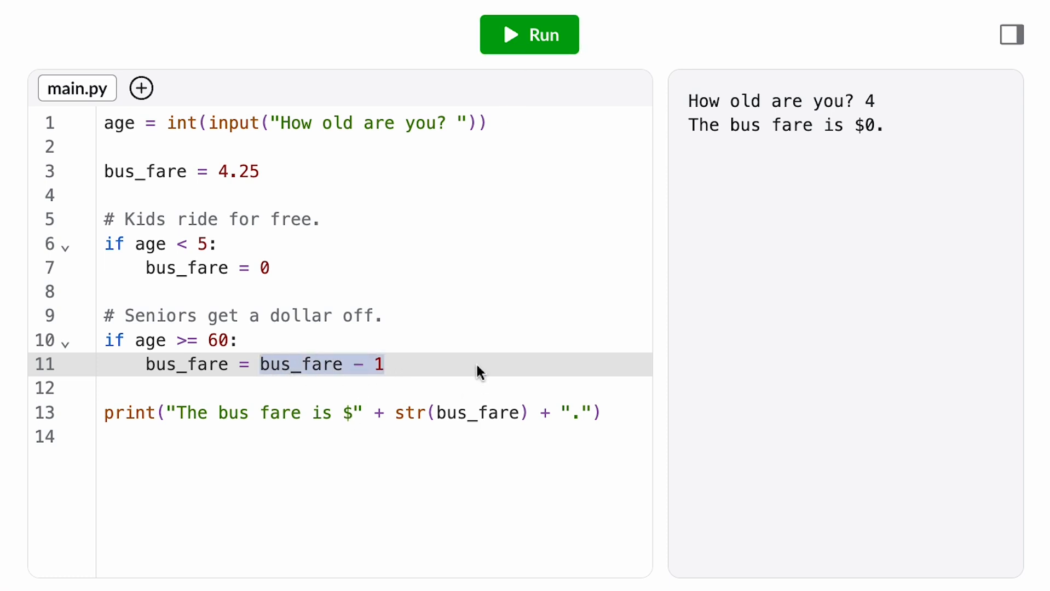
- Set the base fare to 4.75, get $3.75 for age 81, then restore 4.25
type("3.25")
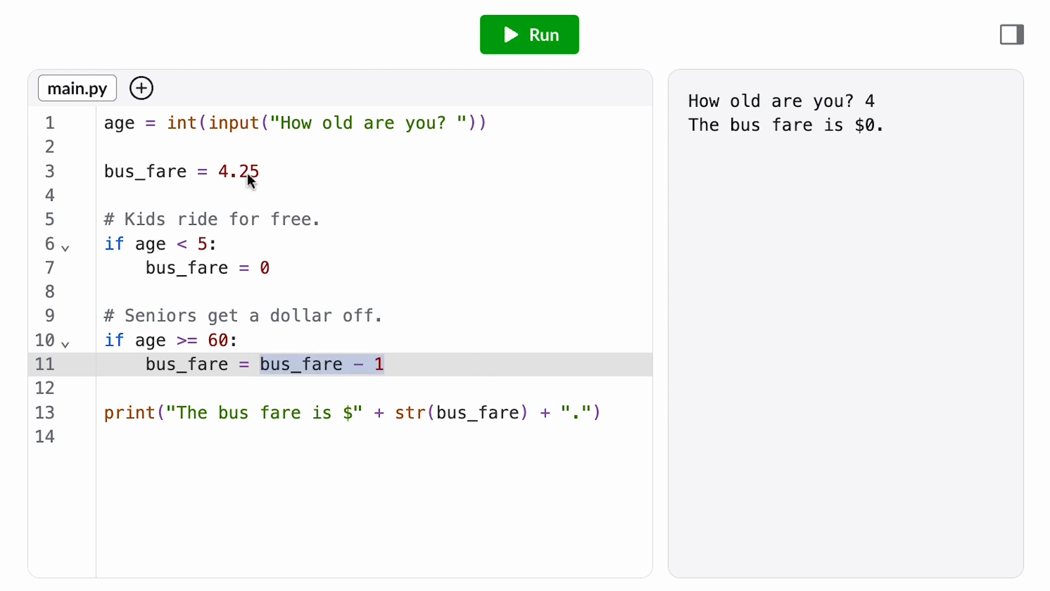
left_click(261, 171)
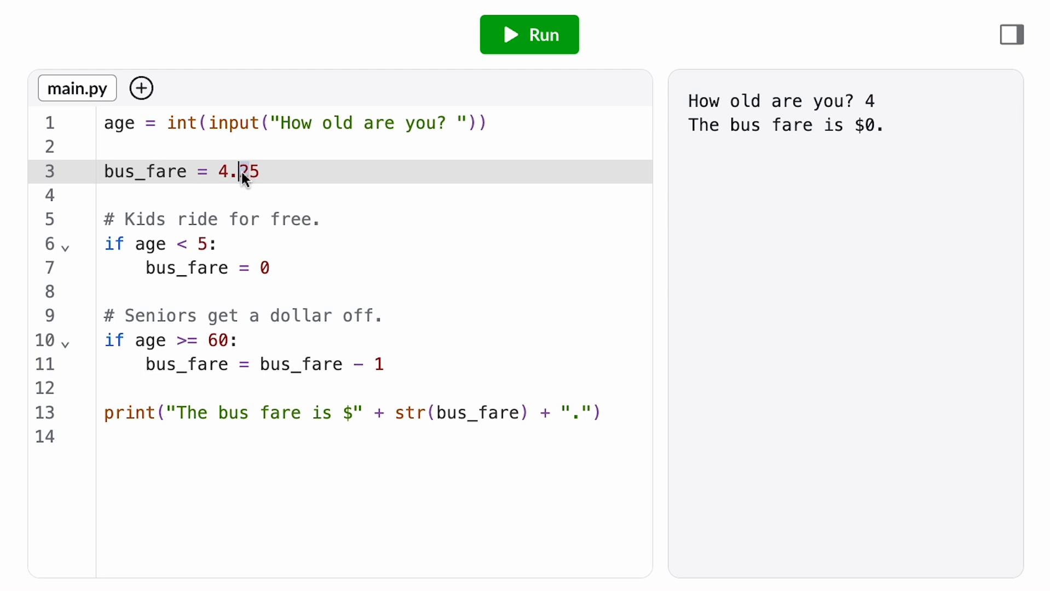
left_click(529, 34)
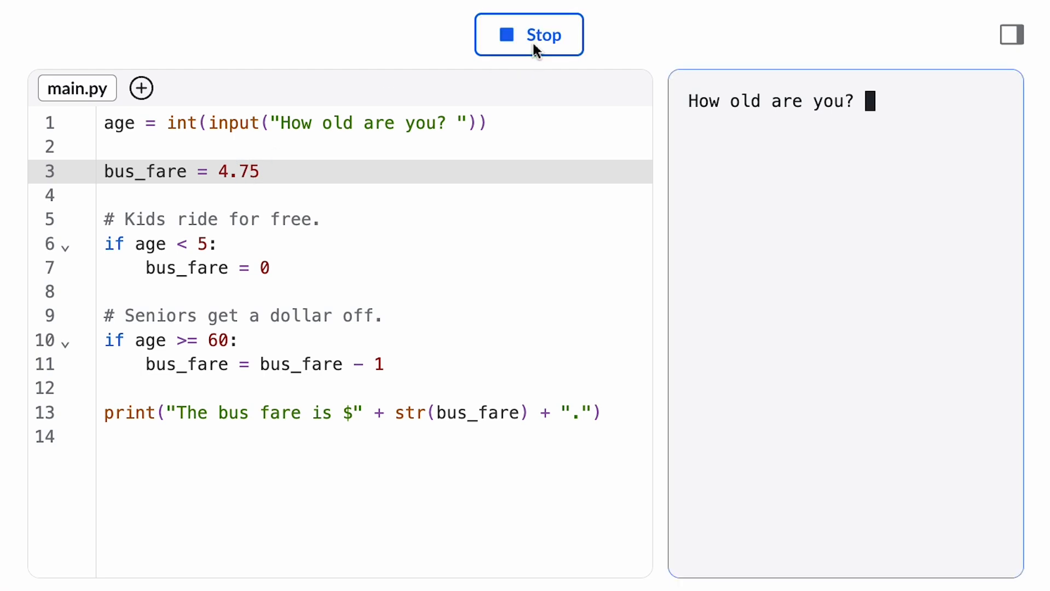
type("81")
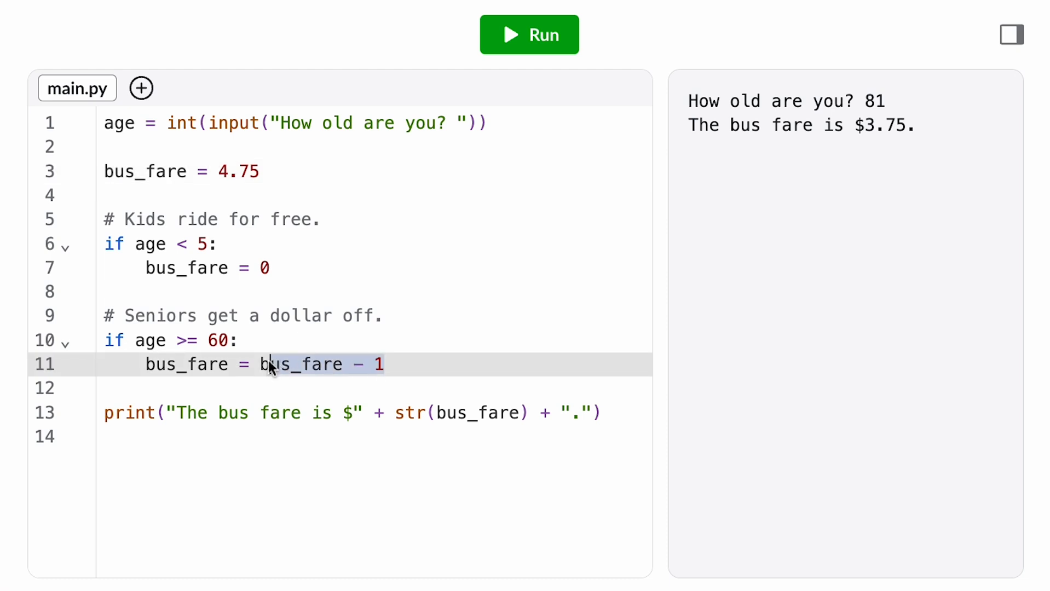
type("3.25")
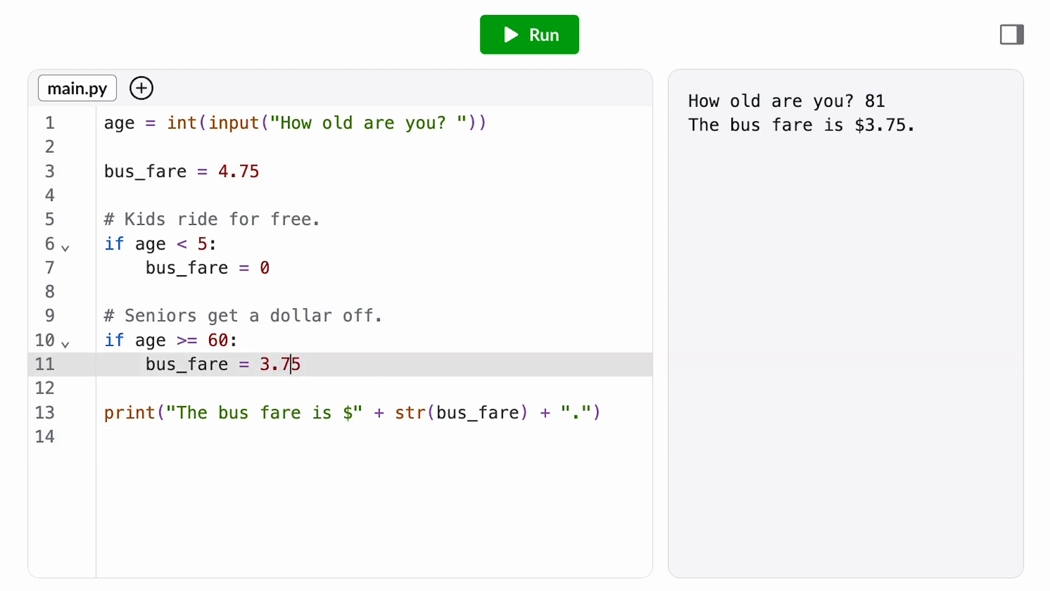
type("bus")
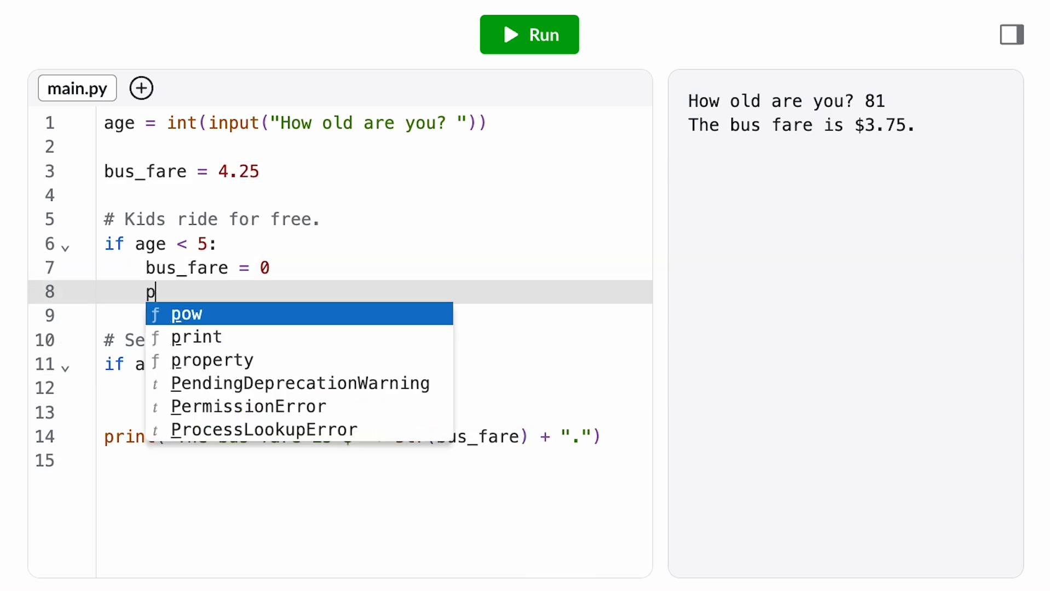
- Add print("Kids!") and print("Senior!"), test age 4, then delete the Senior! line
type("rint(\"Kids!\")")
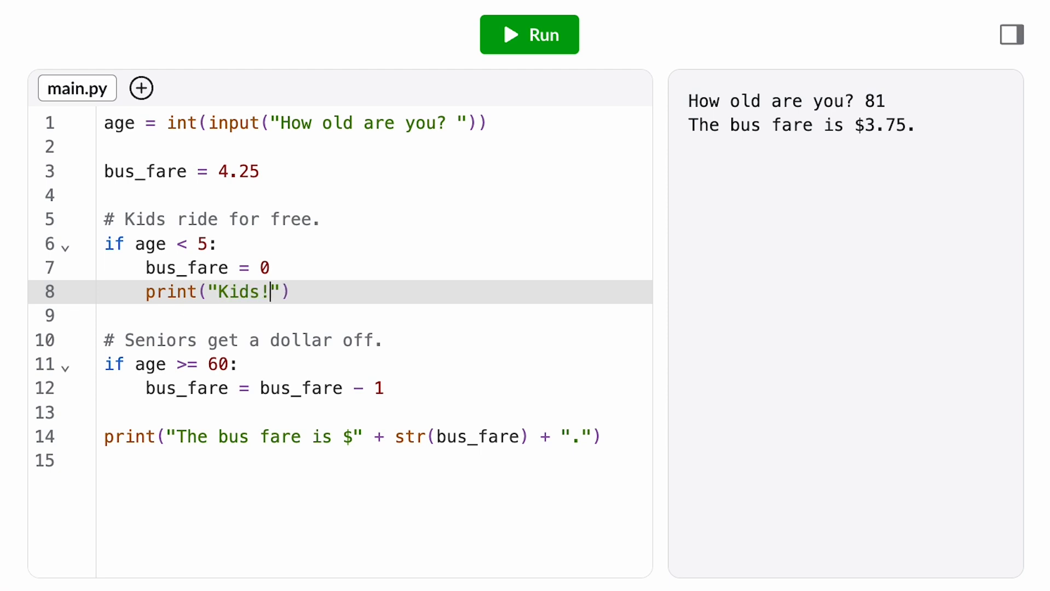
type("p")
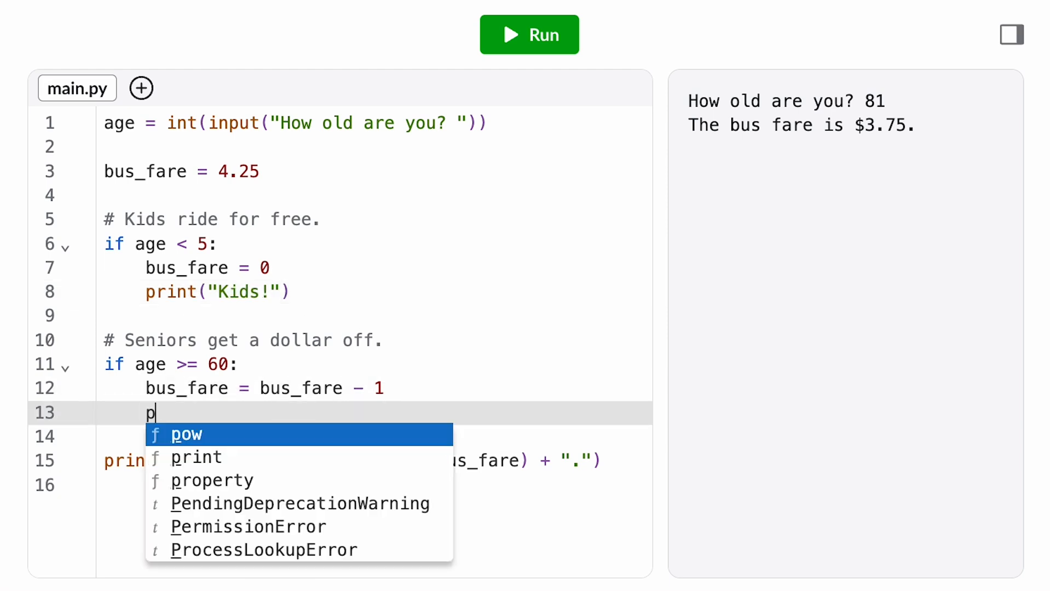
type("rint(\"Senior!\")")
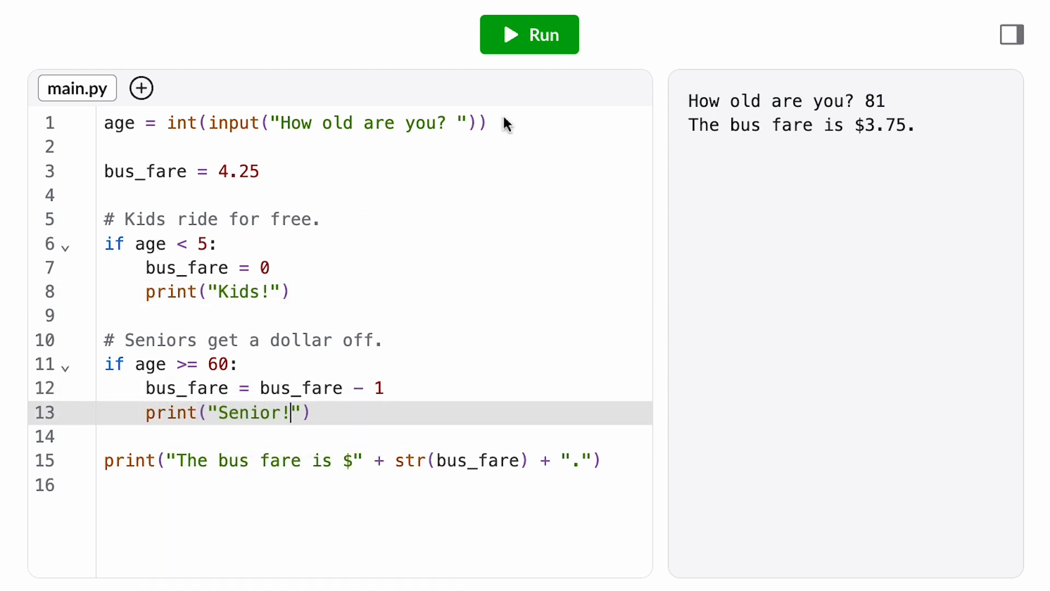
left_click(529, 35)
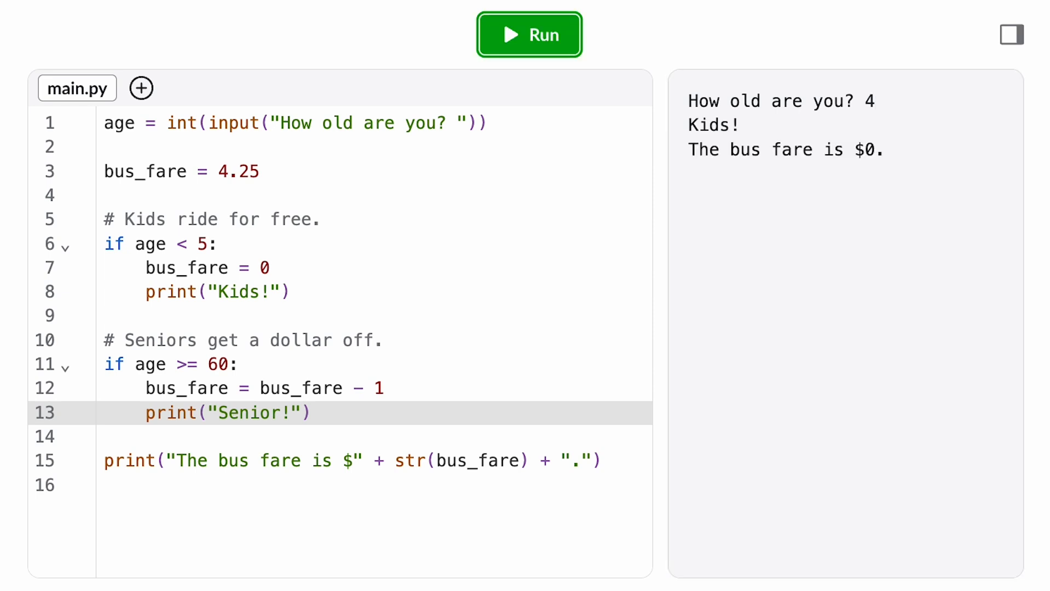
left_click(217, 460)
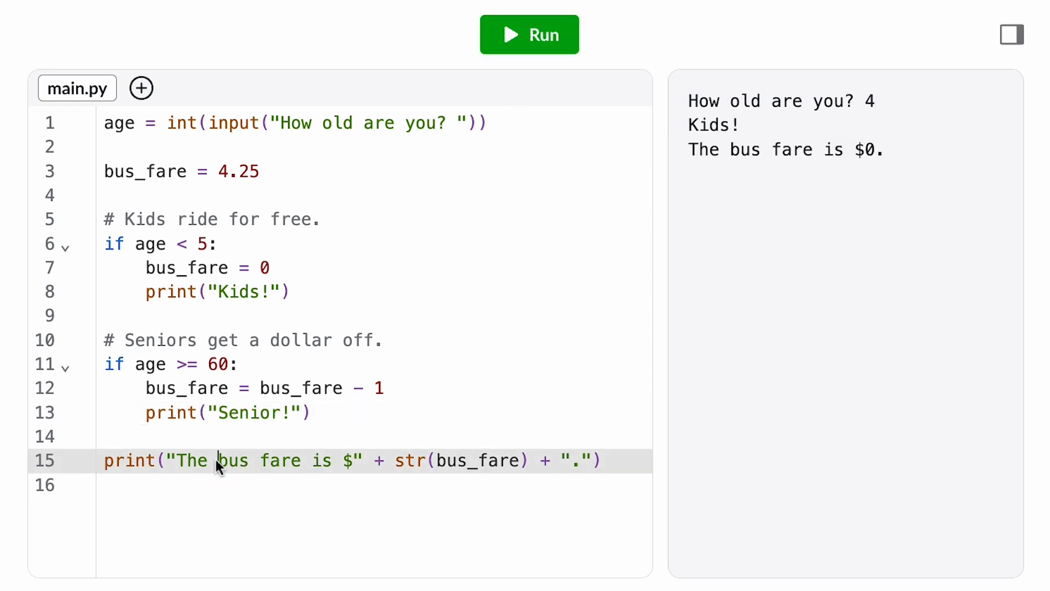
type("senior")
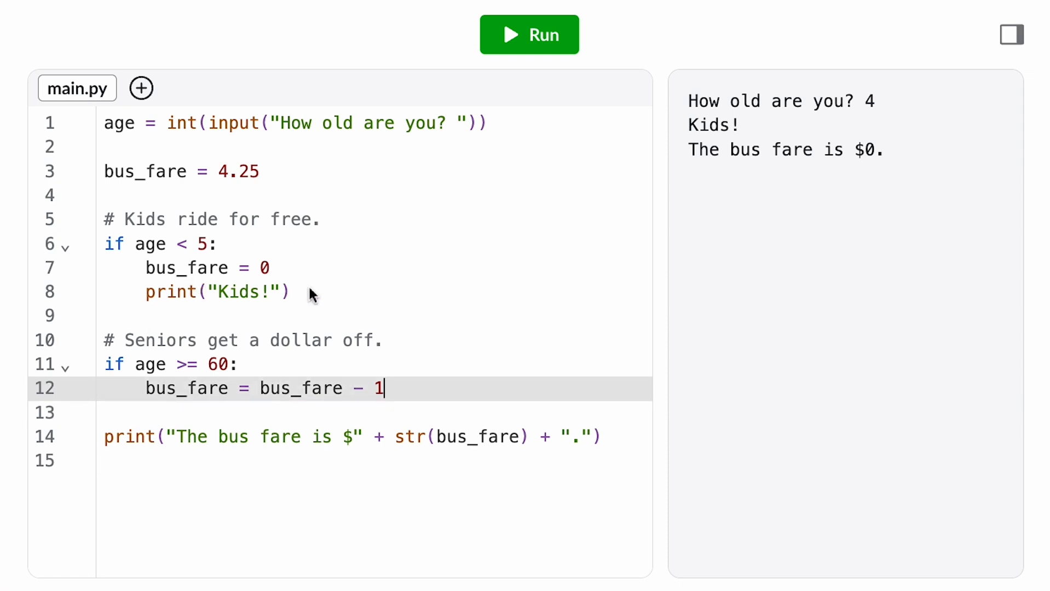
- Replace print("Kids!") with fare_type = "kids", add fare_type = "senior", and print "The " + fare_type
key("Backspace")
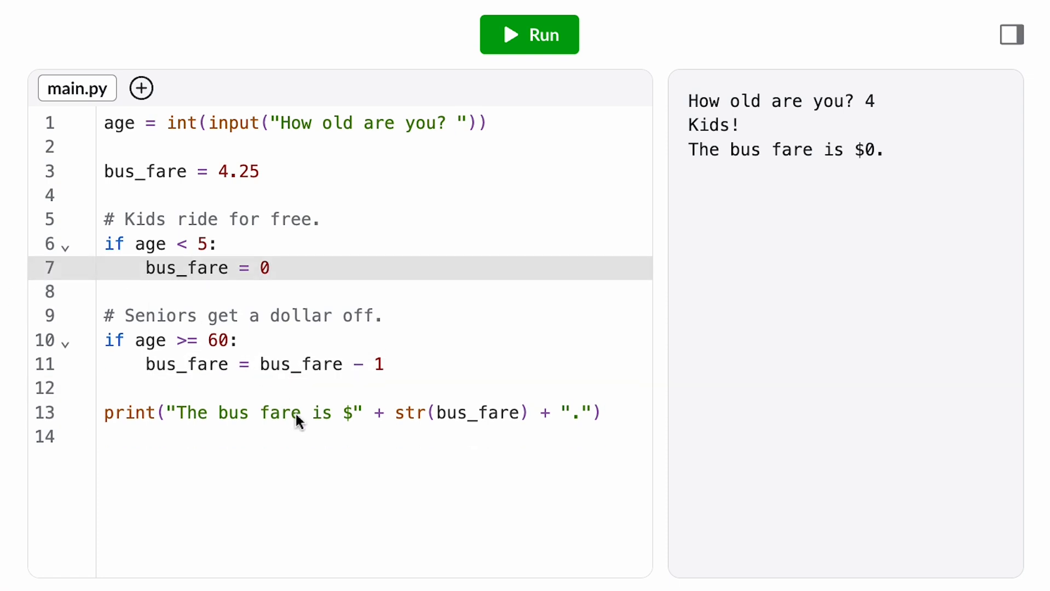
left_click(385, 364)
type("fare_")
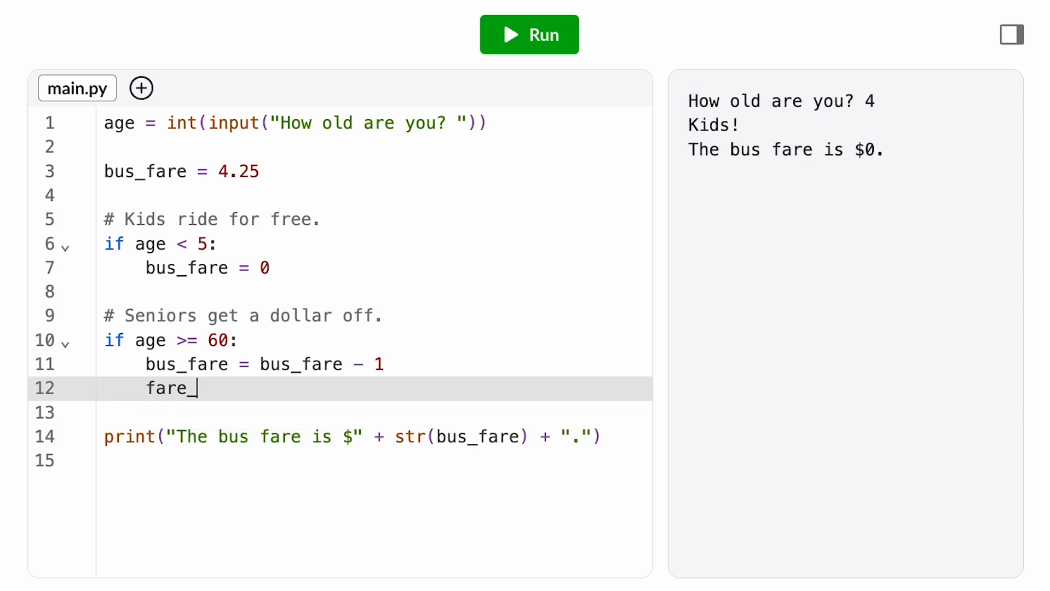
type("type = \"senior")
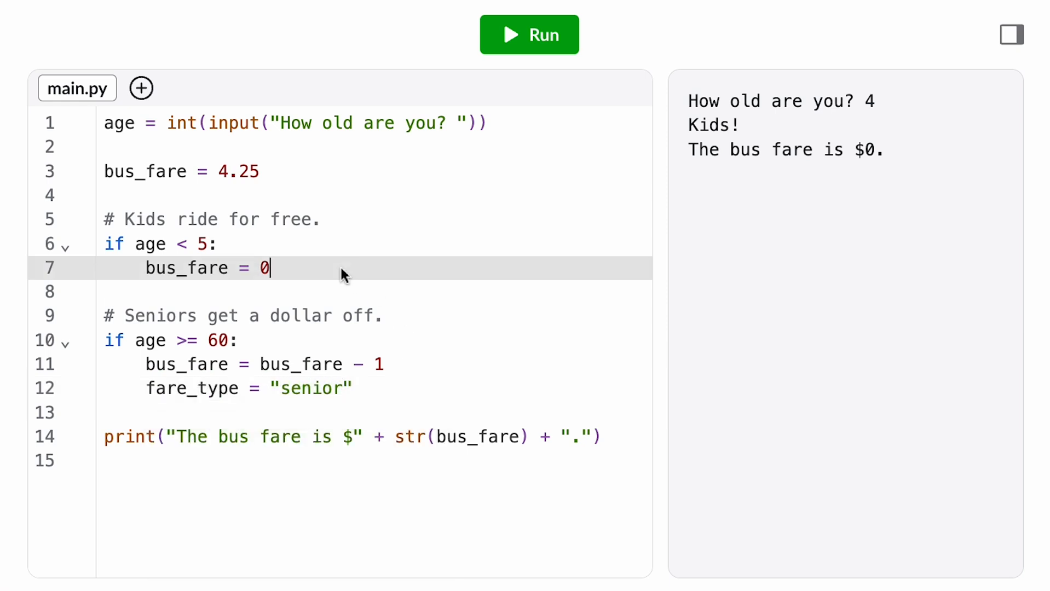
type("fare_type =")
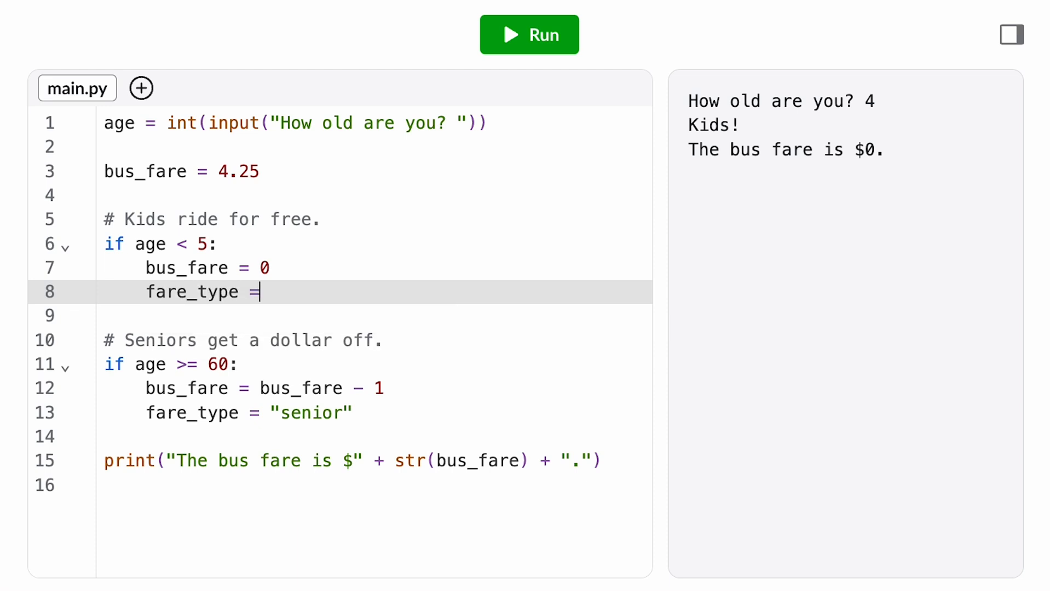
type("\"kids\"")
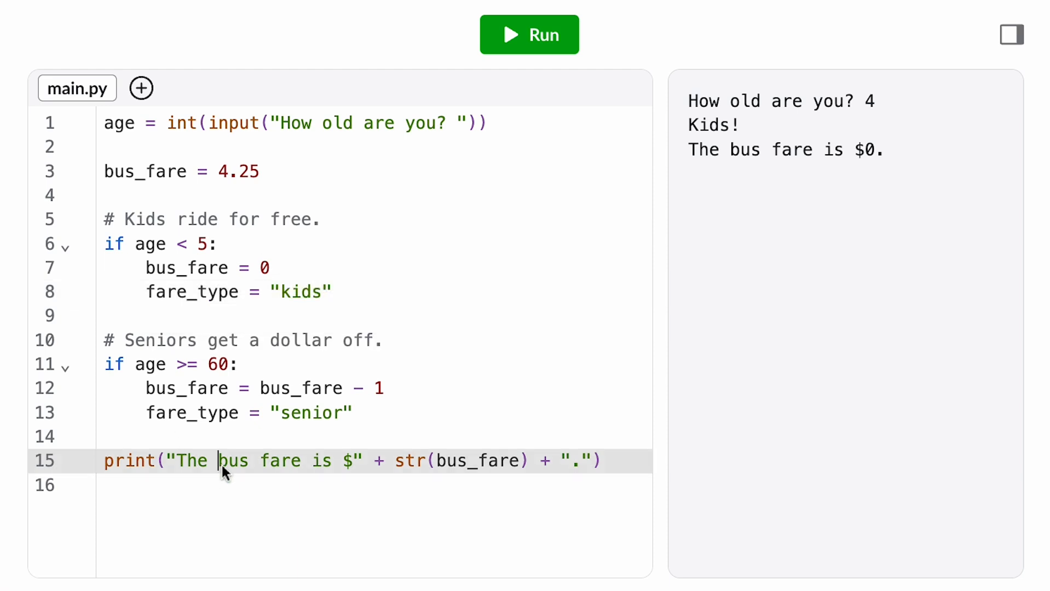
type("\" +")
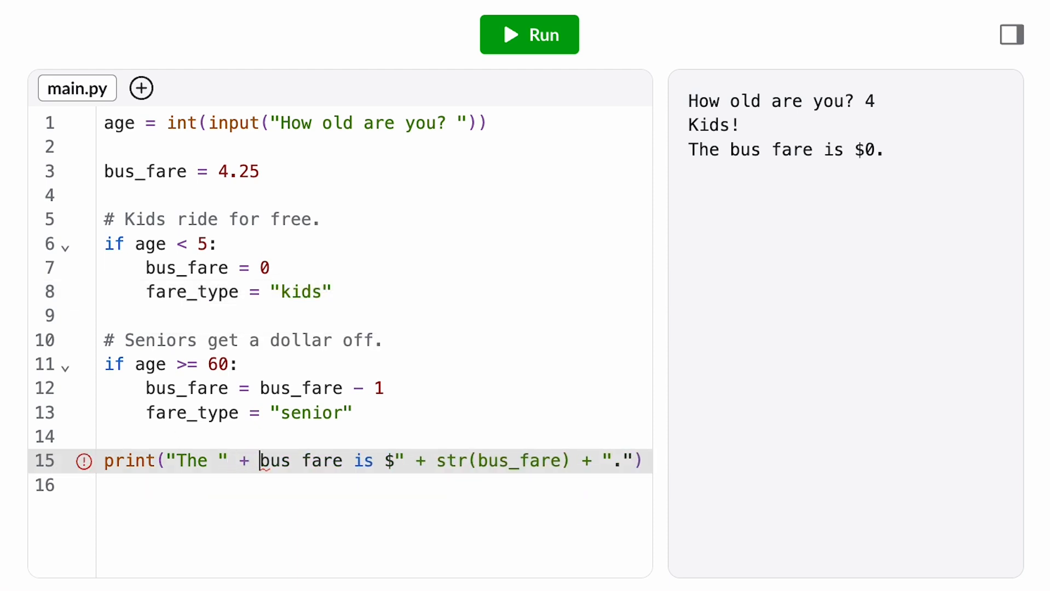
type("fare_type + \"")
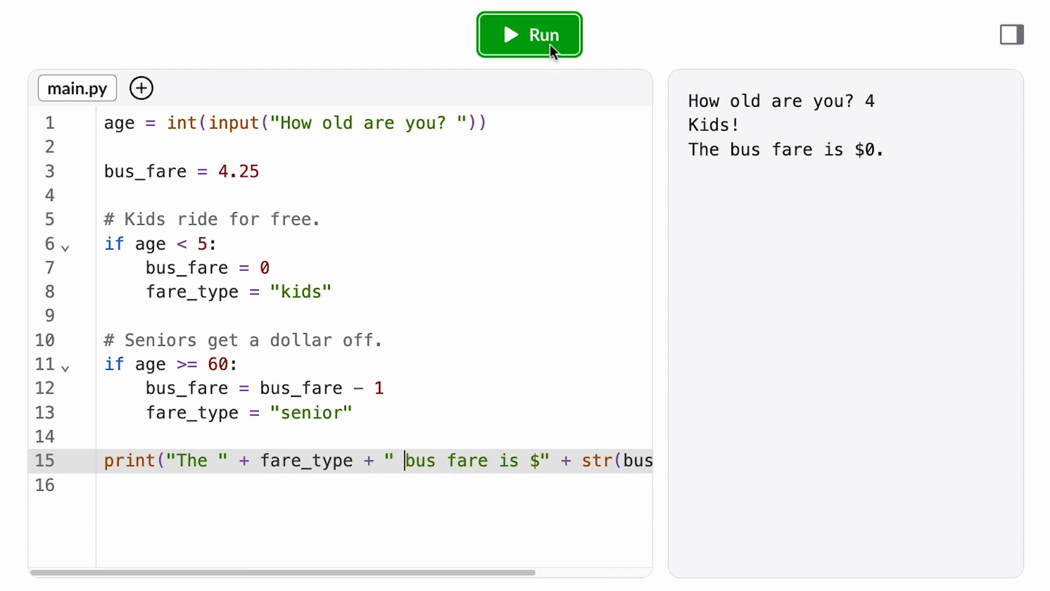
- Run with ages 81 and 1 for correct messages, then age 50 raising NameError
left_click(528, 34)
type("81")
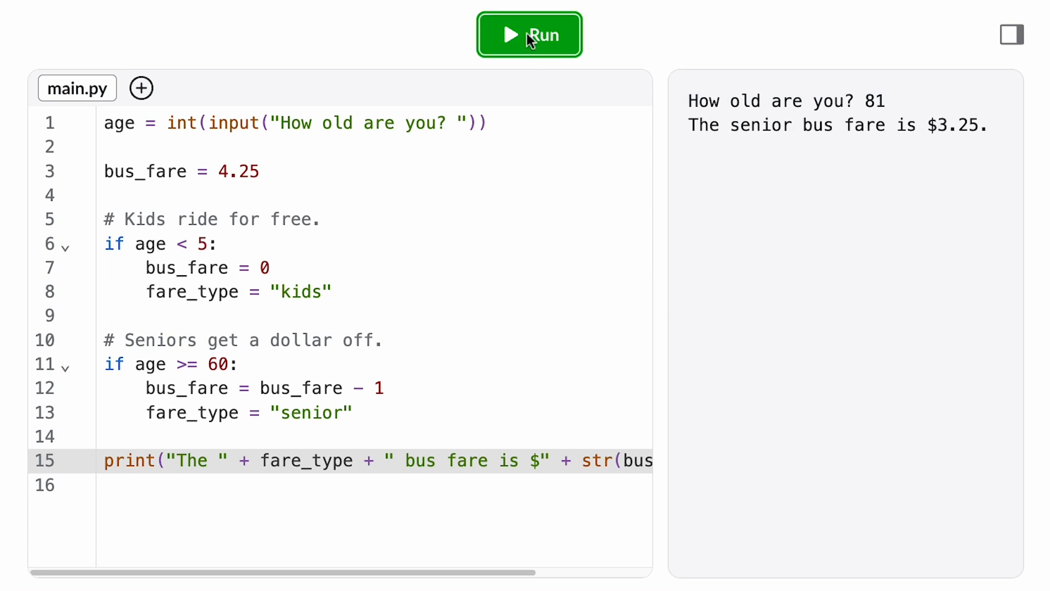
left_click(529, 35)
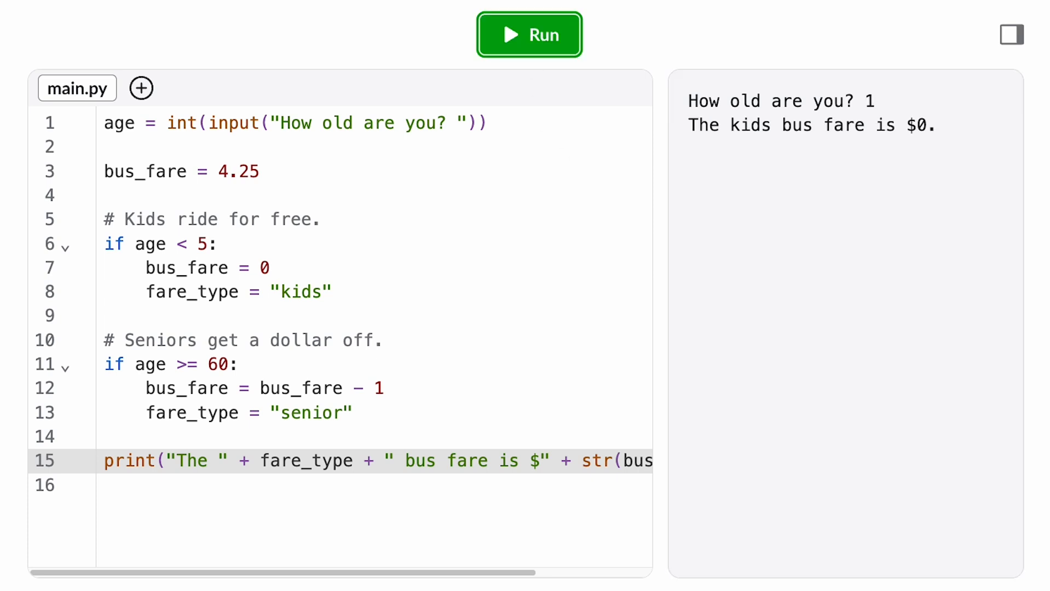
left_click(528, 34)
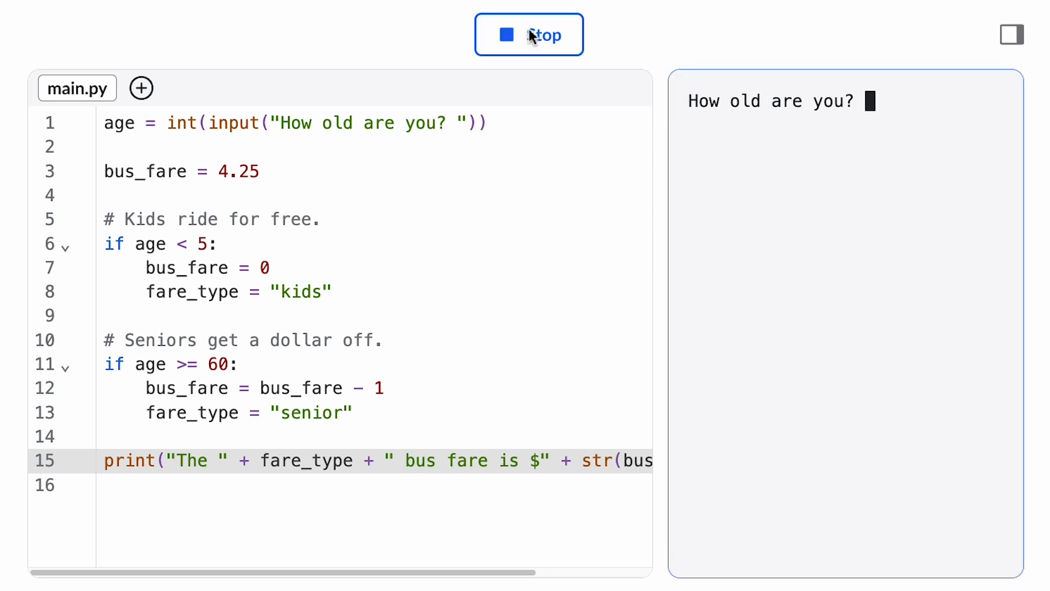
type("50")
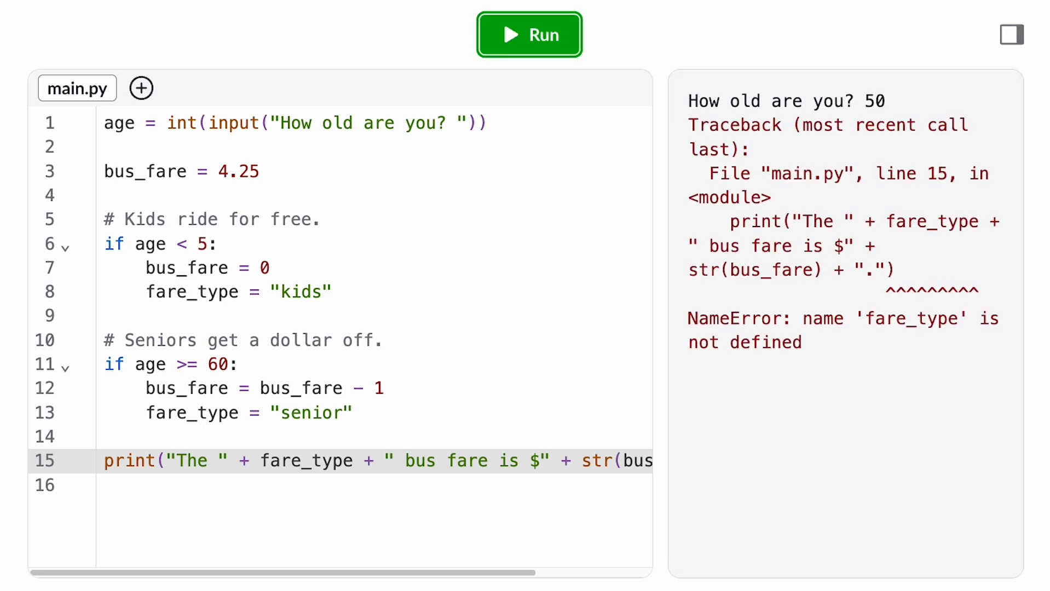
mouse_move(865, 338)
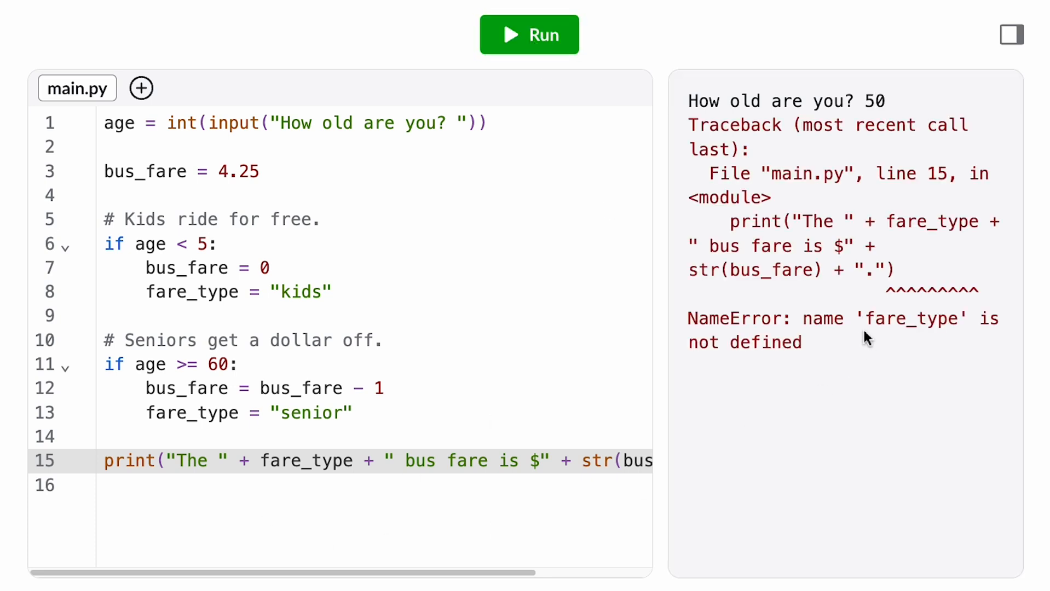
mouse_move(859, 296)
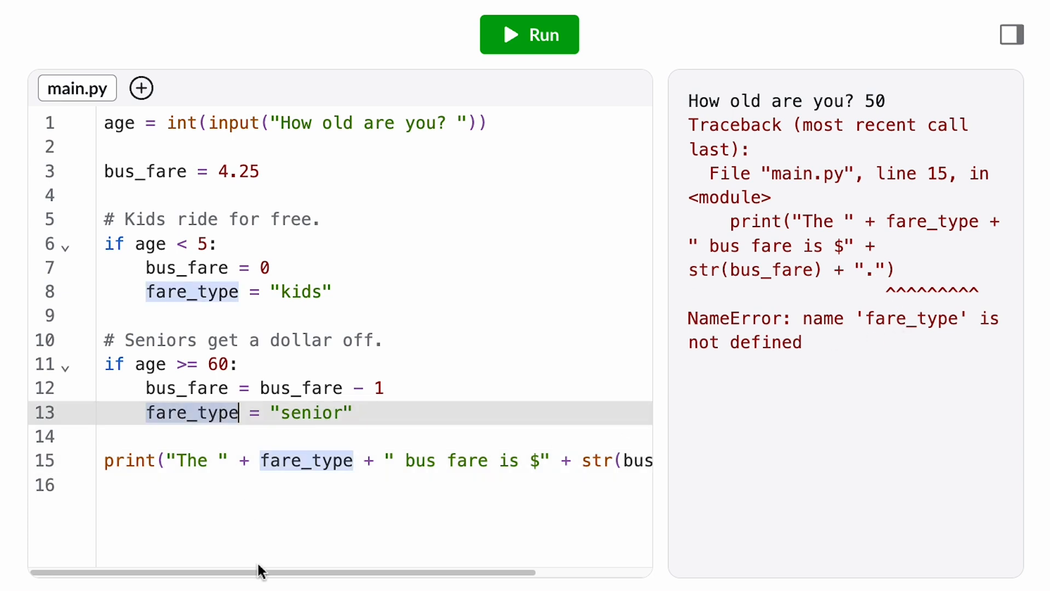
mouse_move(169, 471)
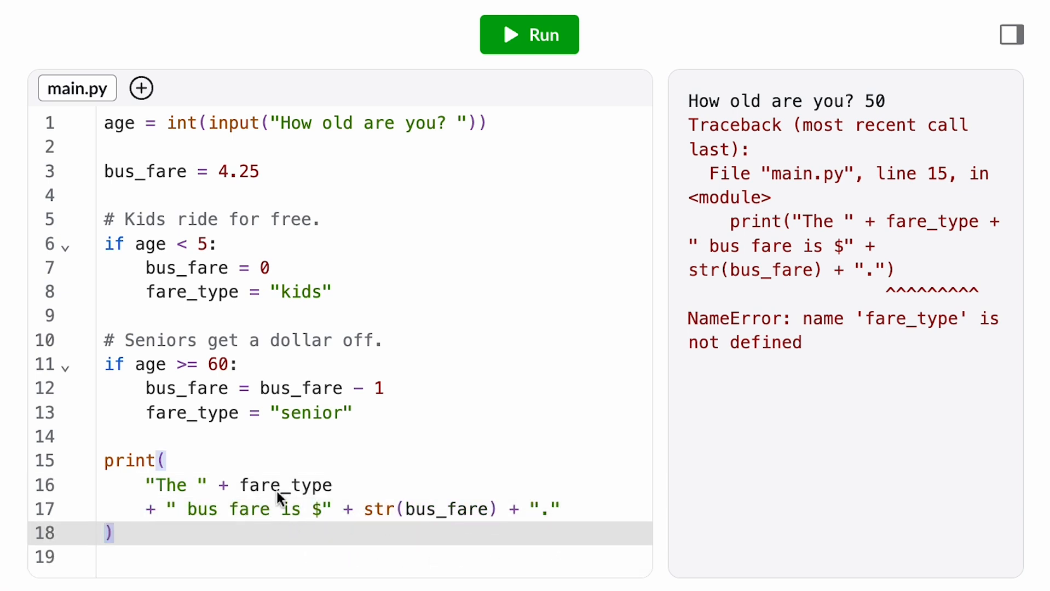
- Break the fare print onto separate lines and highlight every use of fare_type
double_click(285, 484)
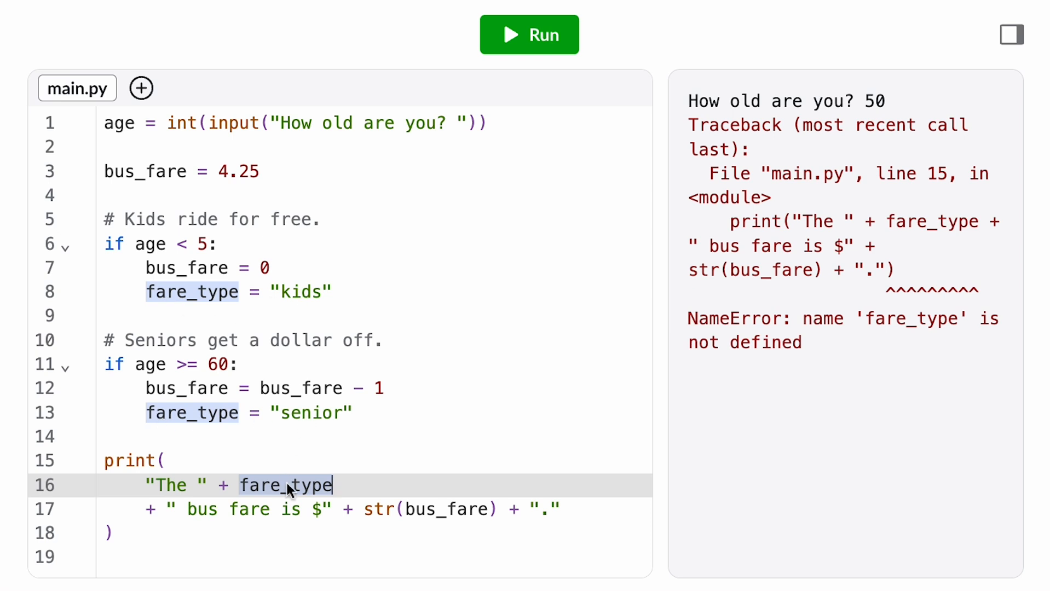
mouse_move(245, 509)
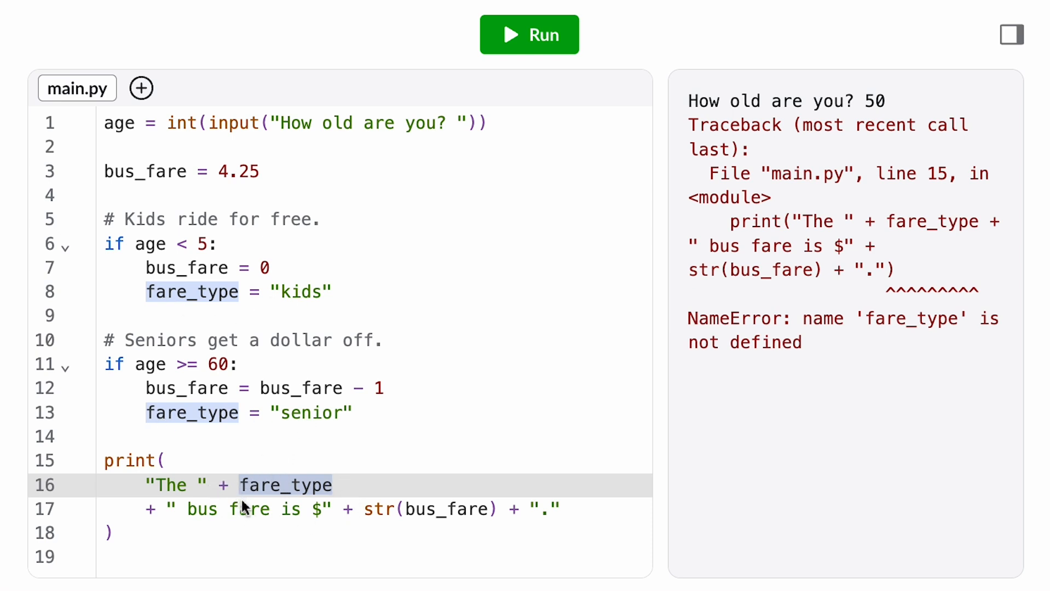
- Add fare_type = "standard" on line 4, then test ages 5, 80 and 2
type("fare")
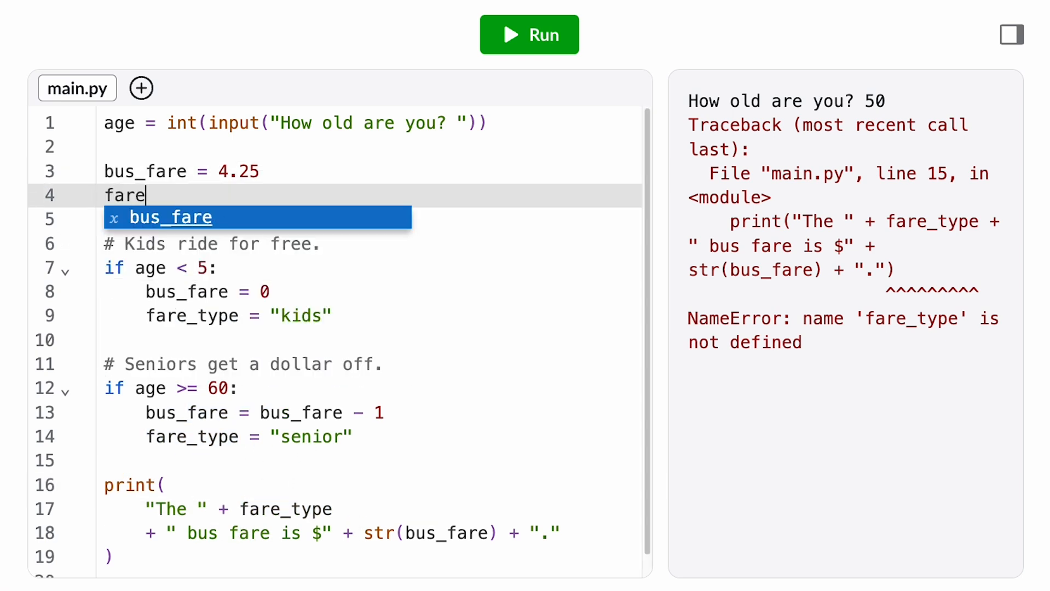
type("_type = \"sta")
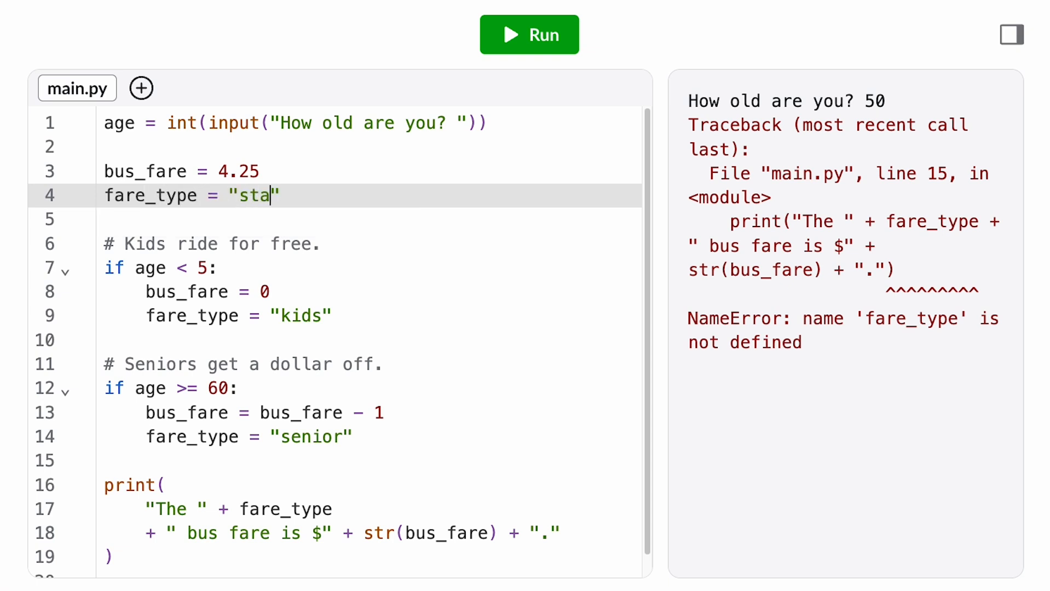
left_click(528, 34)
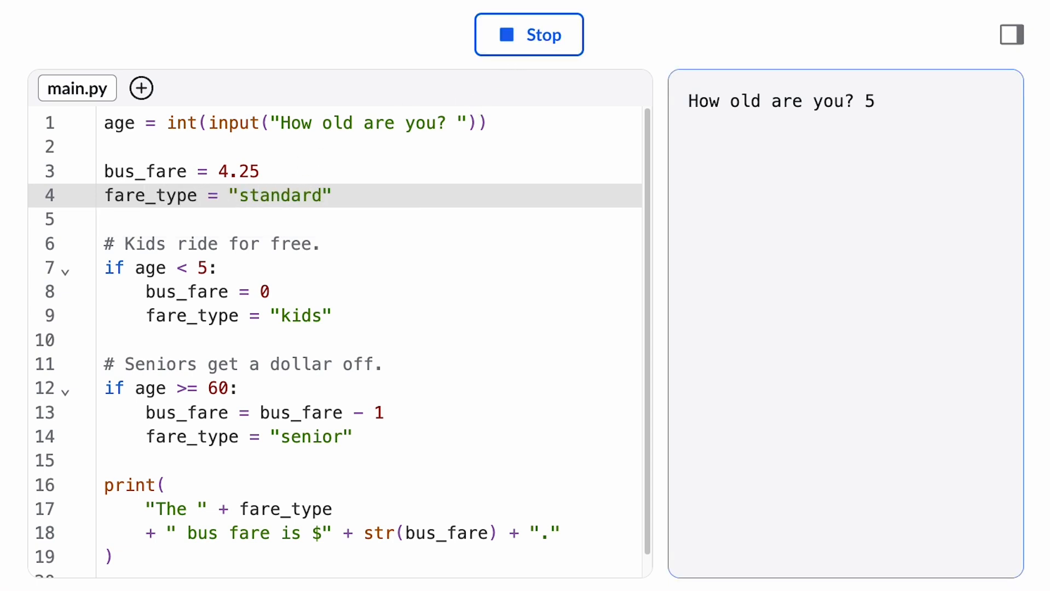
left_click(529, 33)
type("80")
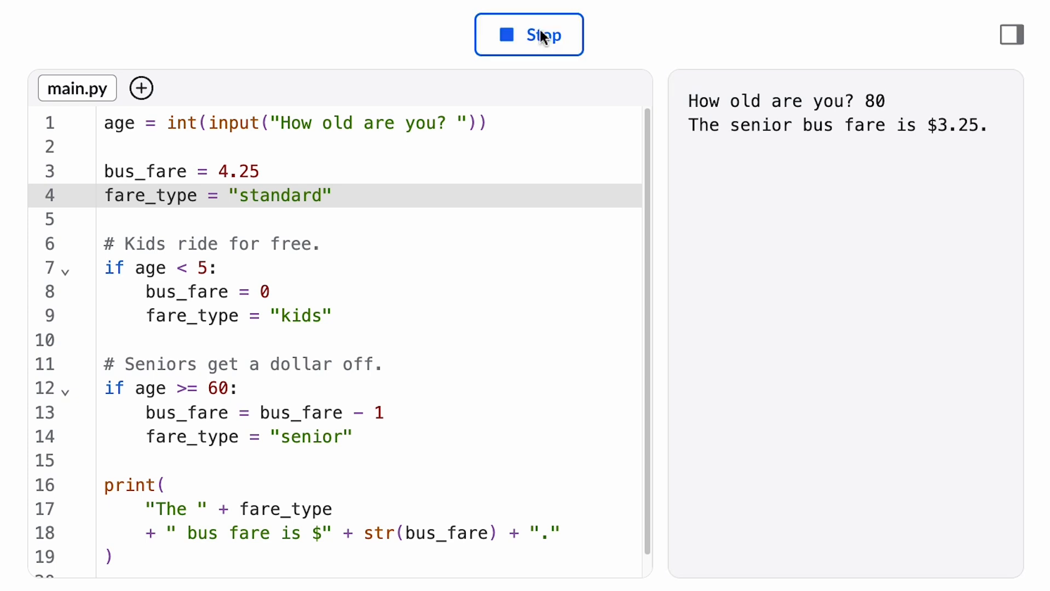
left_click(528, 34)
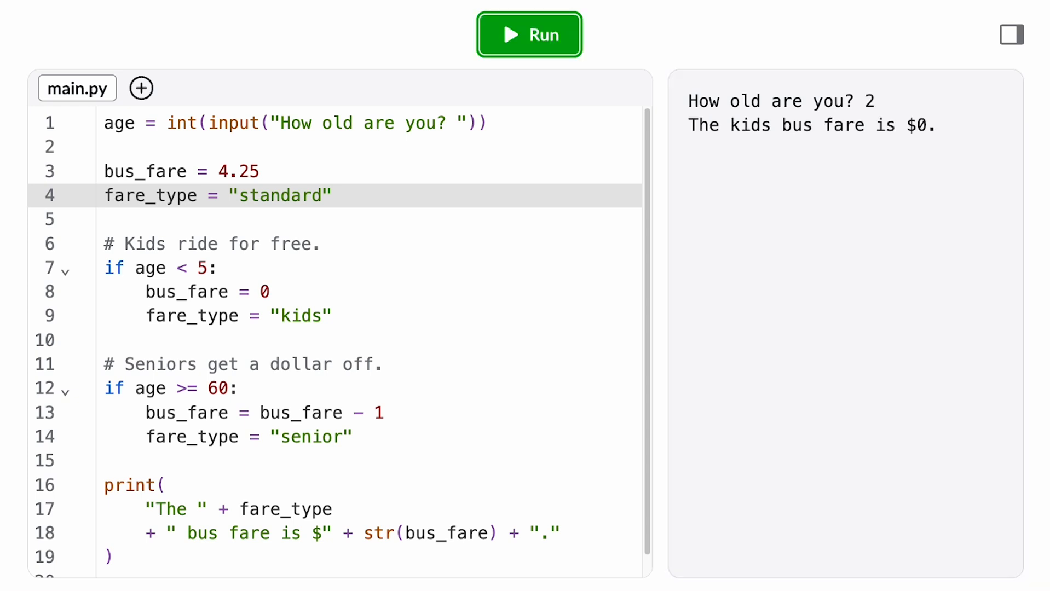